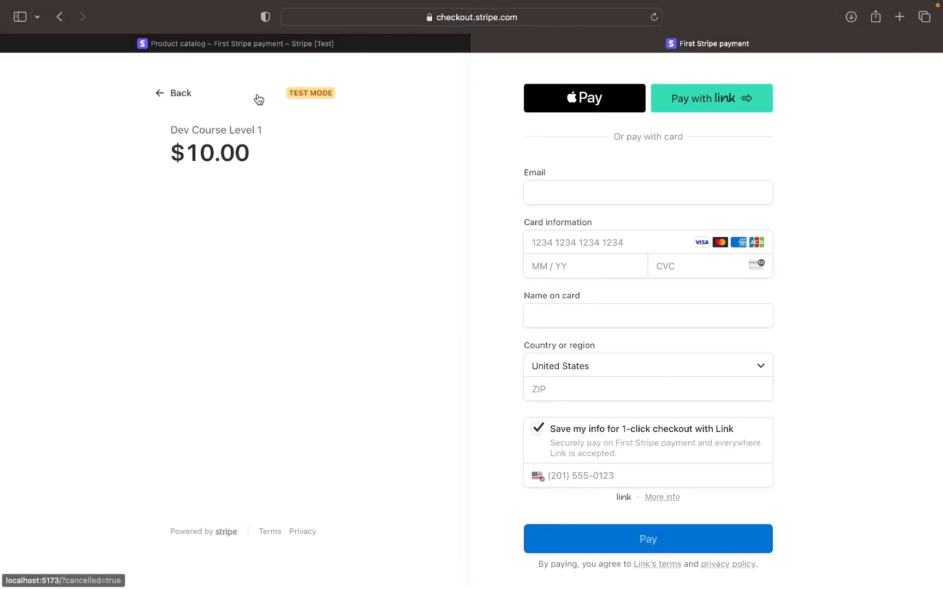
click(648, 194)
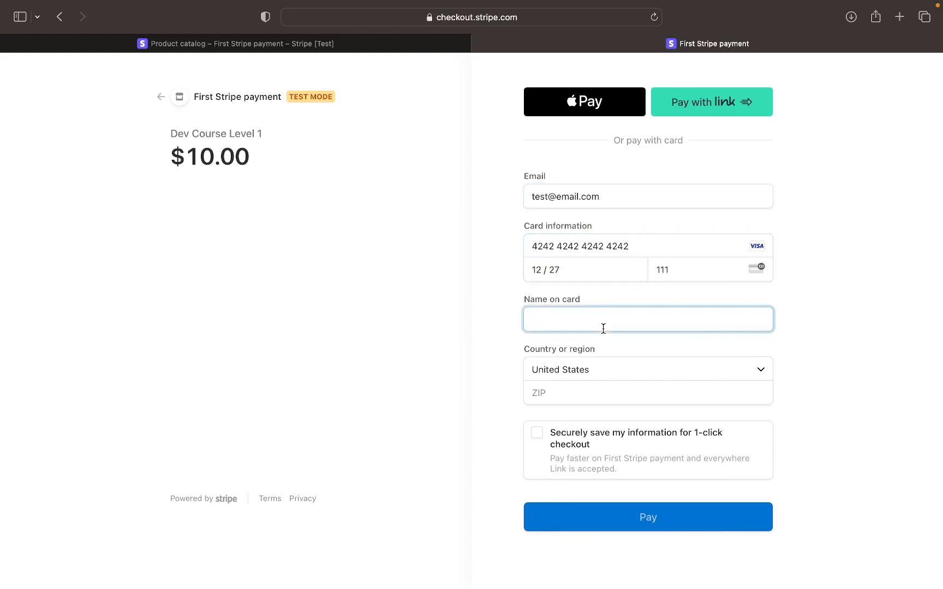
click(648, 518)
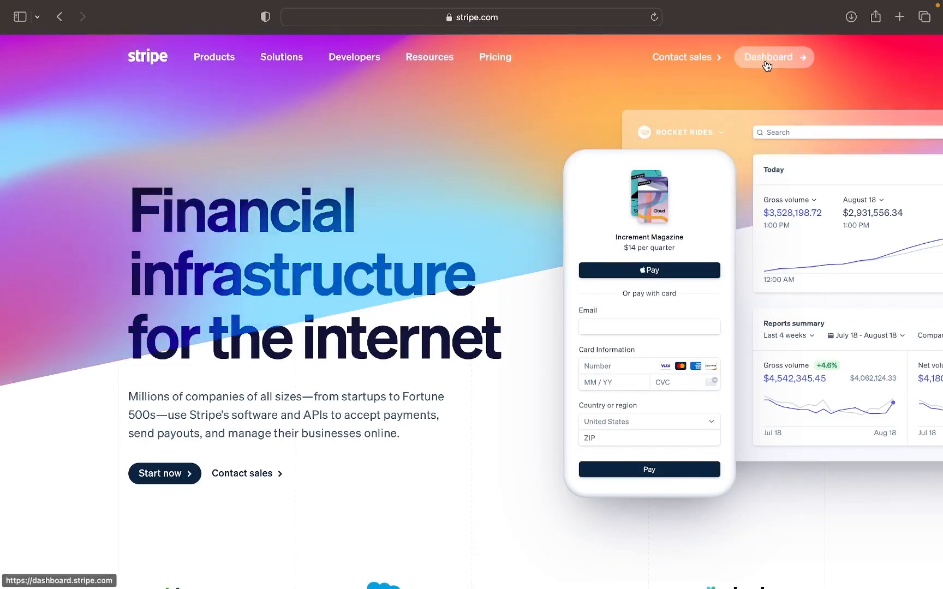
Go to the Stripe Dashboard and show the account switcher.
click(768, 57)
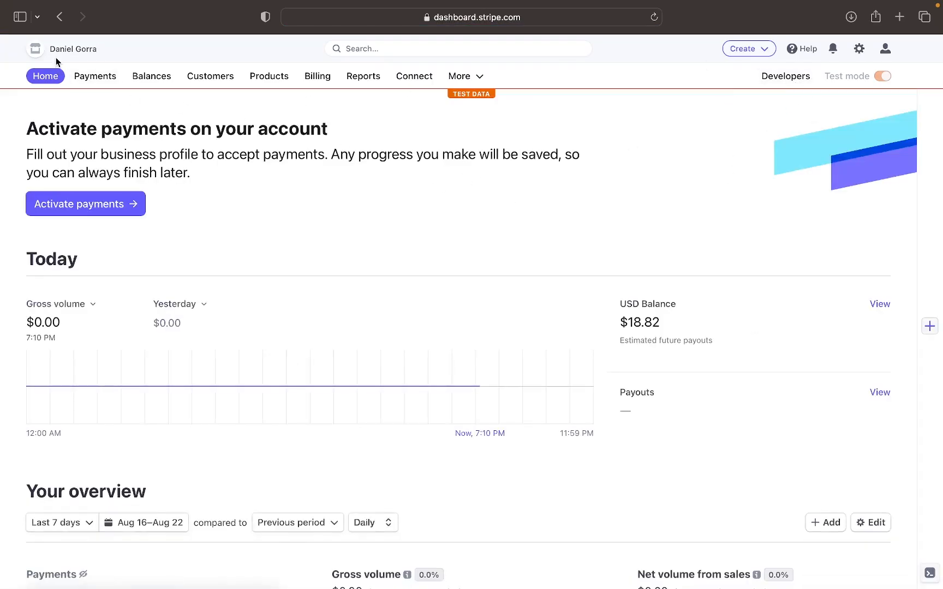
click(72, 49)
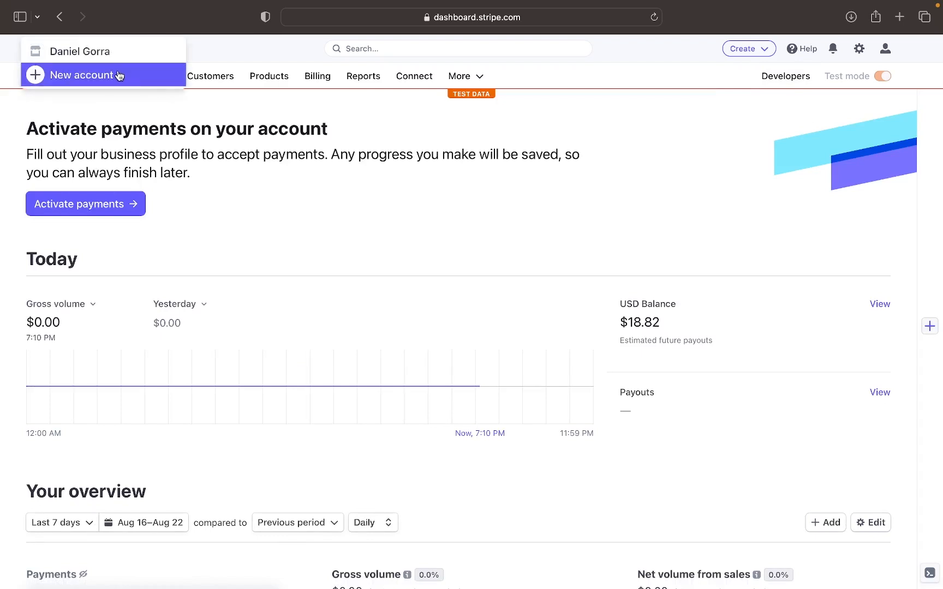
Create a new United States Stripe account named 'First Stripe payment'.
click(80, 74)
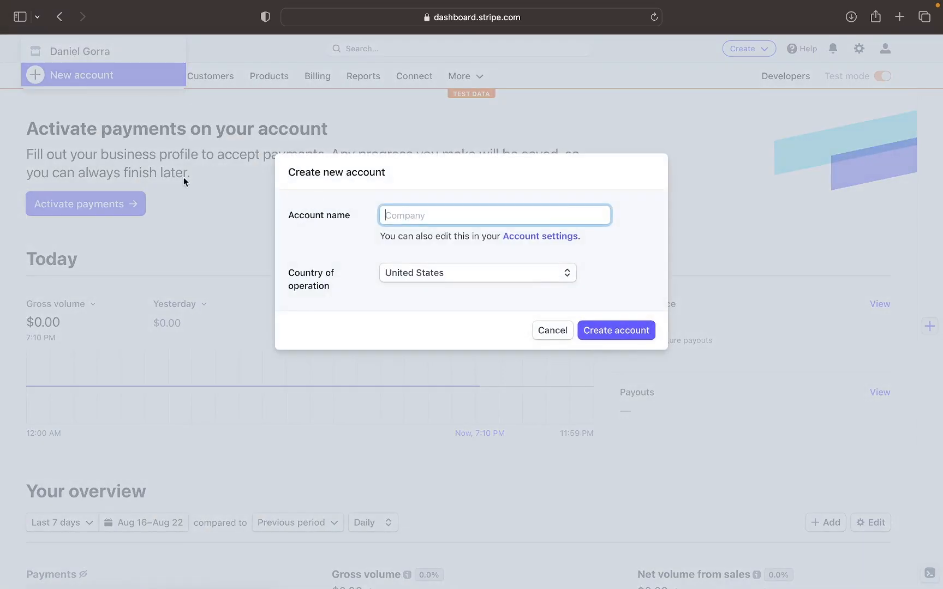
click(495, 215)
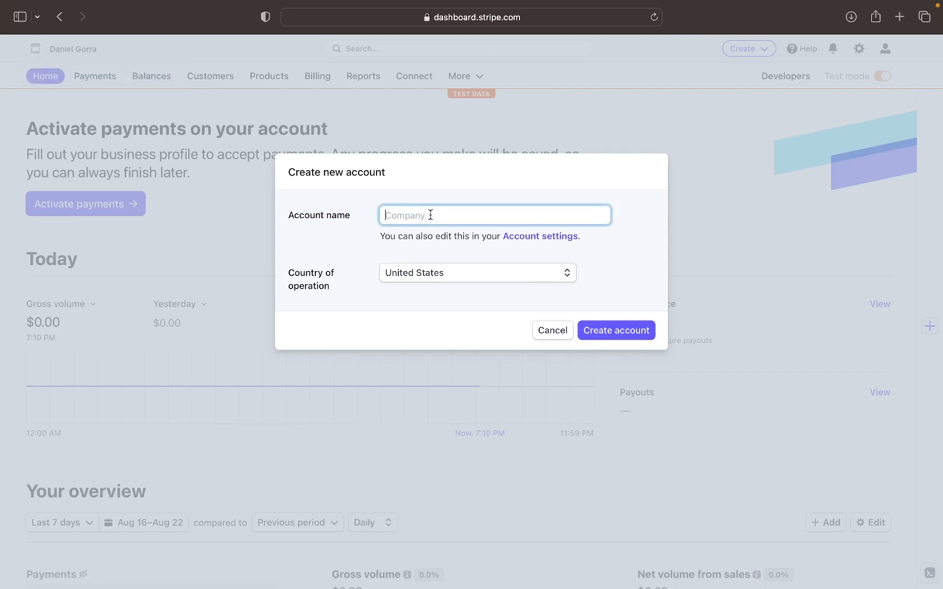
text(First)
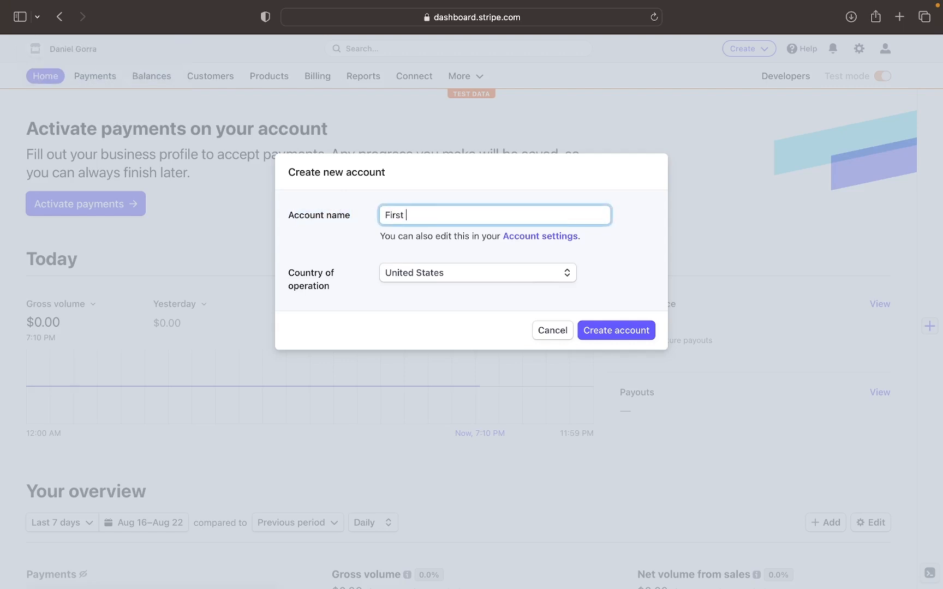
text(Stripe payment)
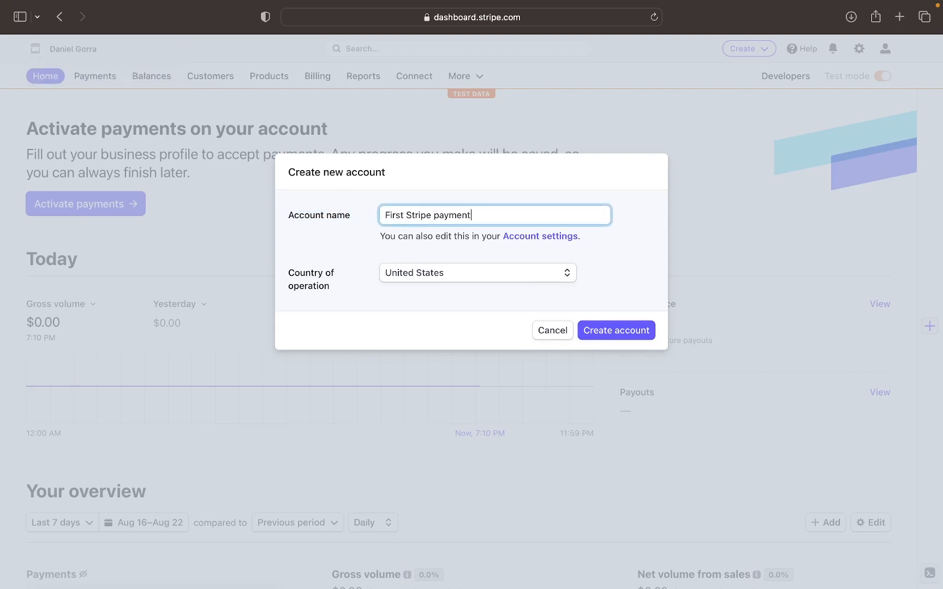
click(616, 329)
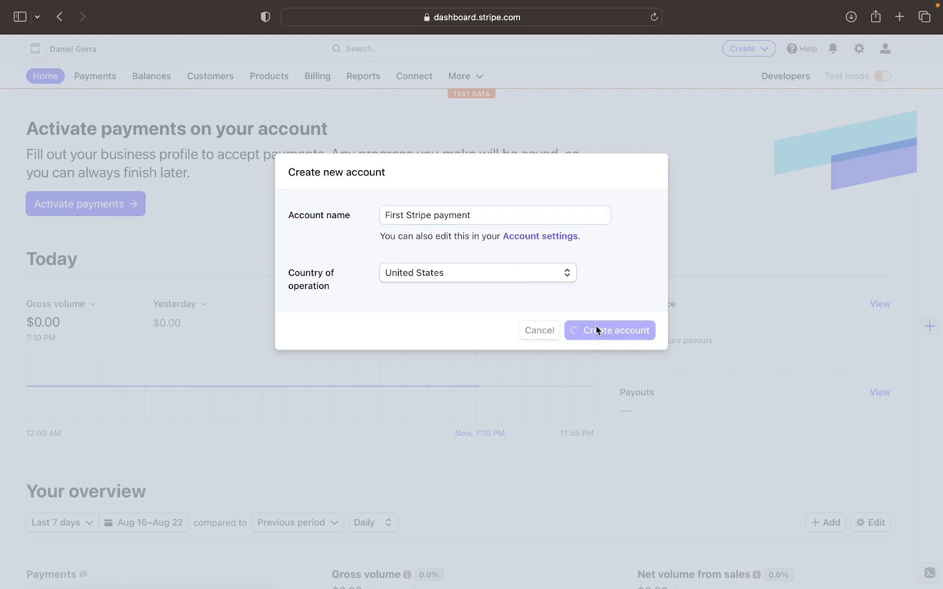
click(615, 330)
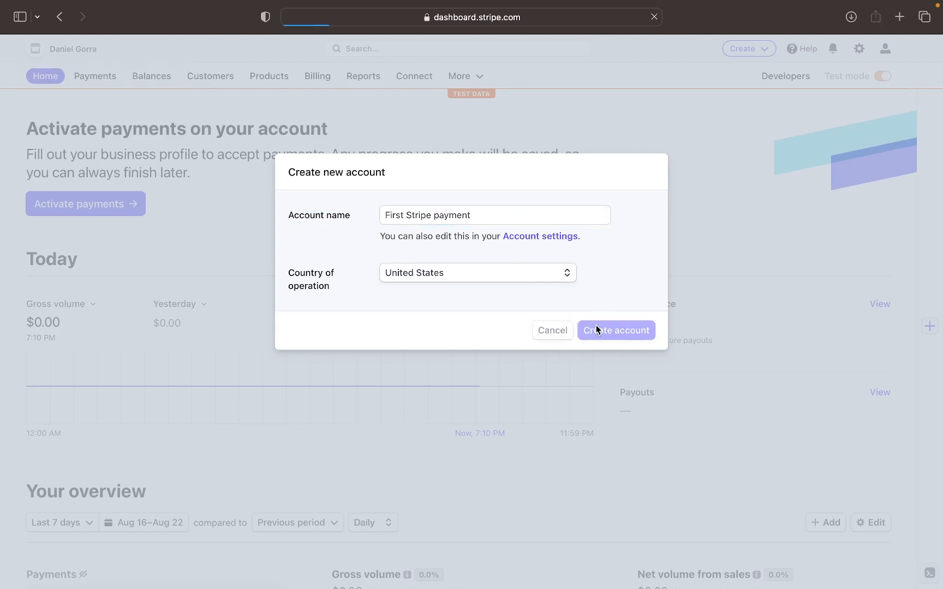
click(616, 329)
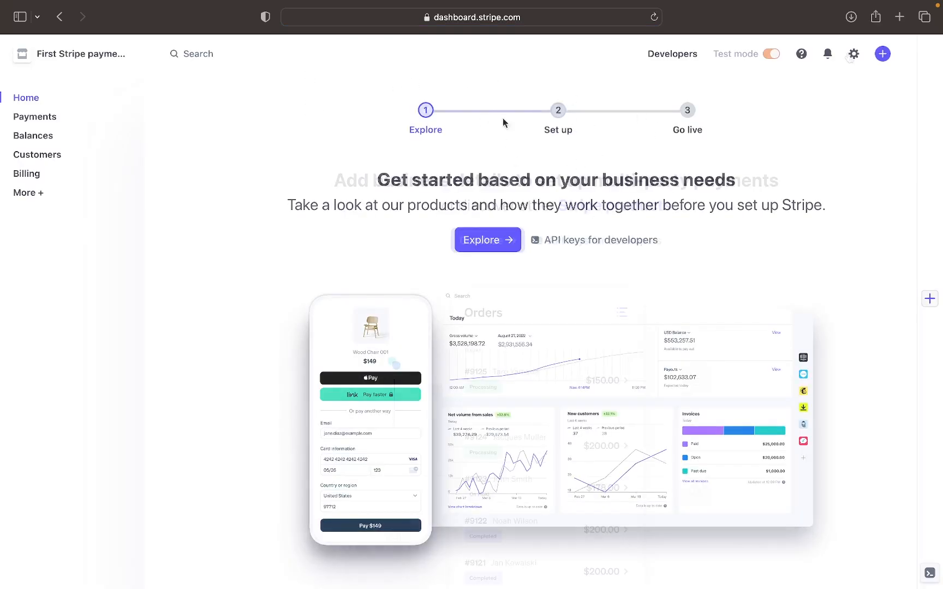
View the Developers overview with test keys, then go to the Stripe Payments docs.
click(672, 53)
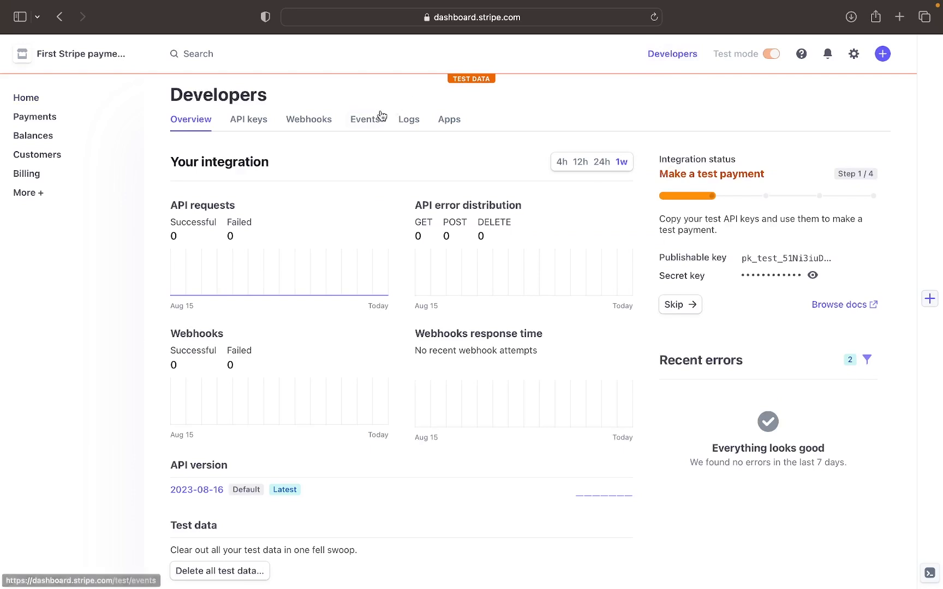
mouse_move(360, 133)
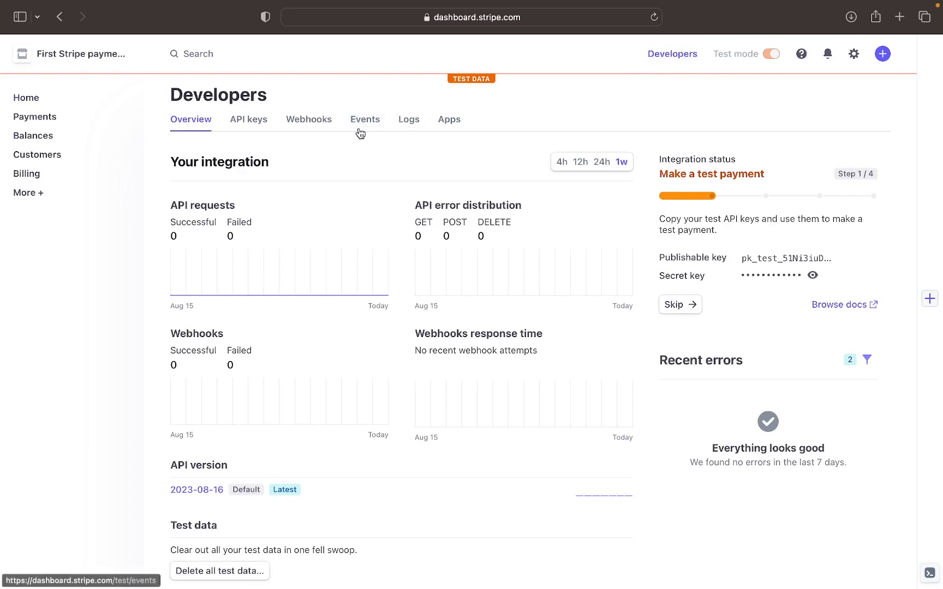
mouse_move(764, 186)
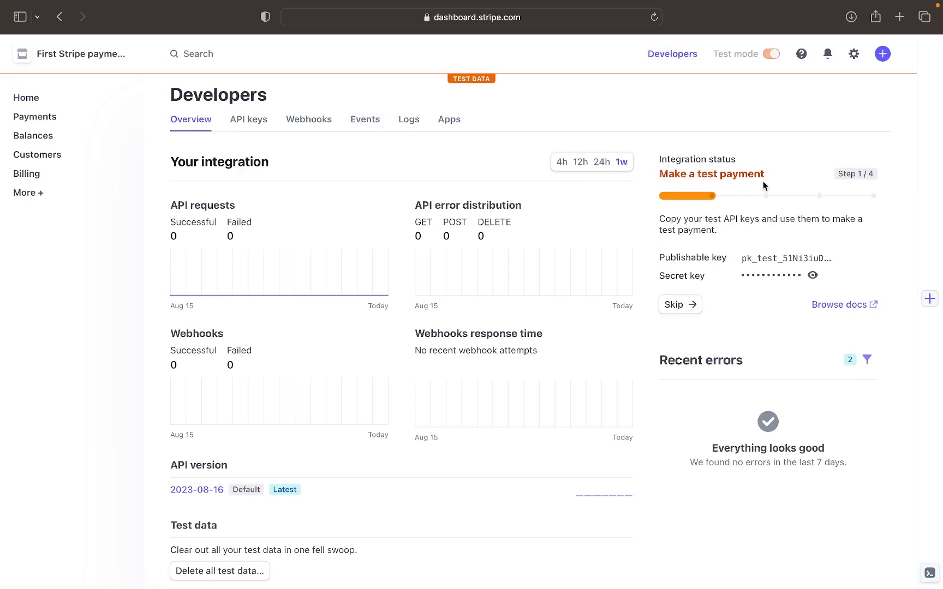
click(840, 306)
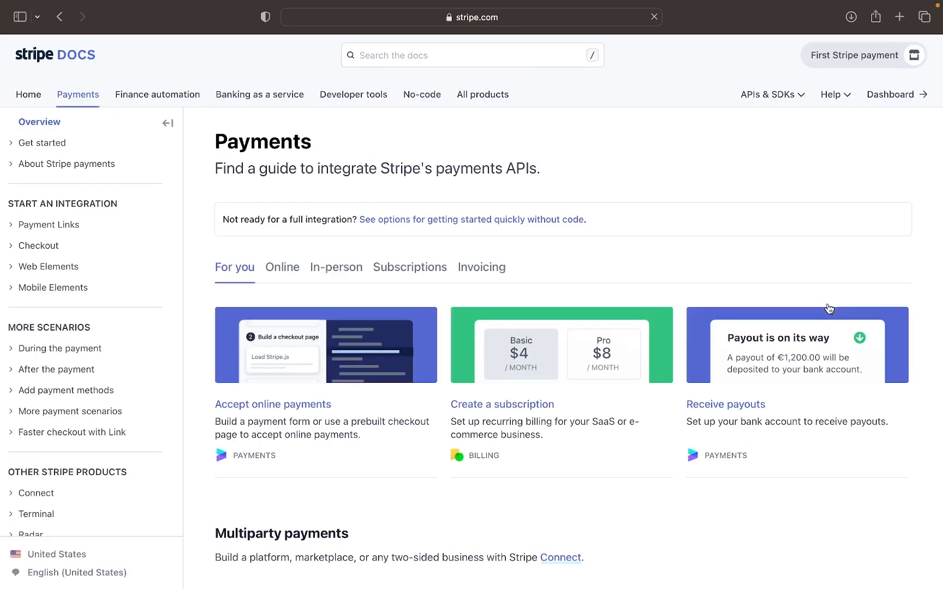
mouse_move(317, 369)
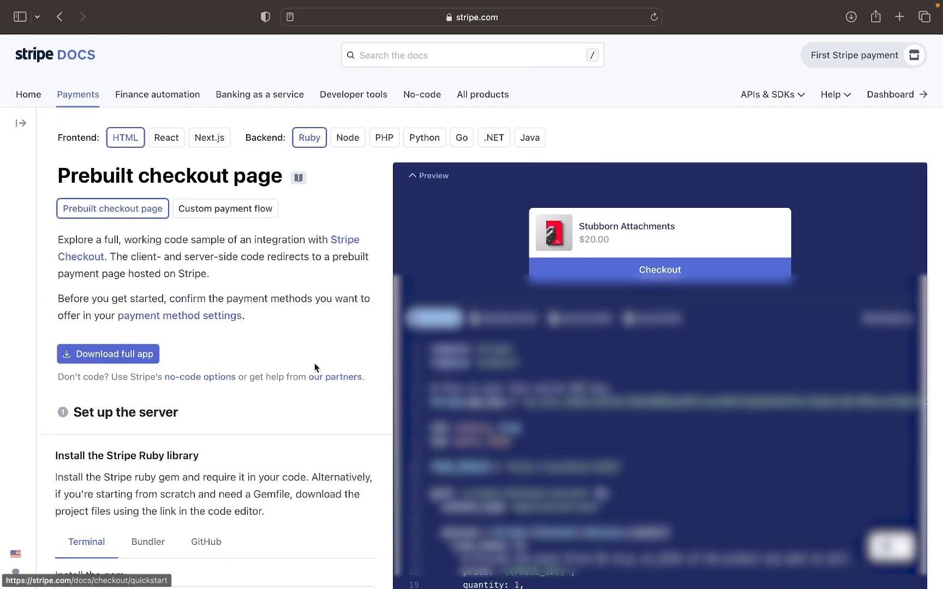
In the prebuilt checkout guide, create test product 'Dev Course Level 1' priced 10.00.
scroll(down, 3)
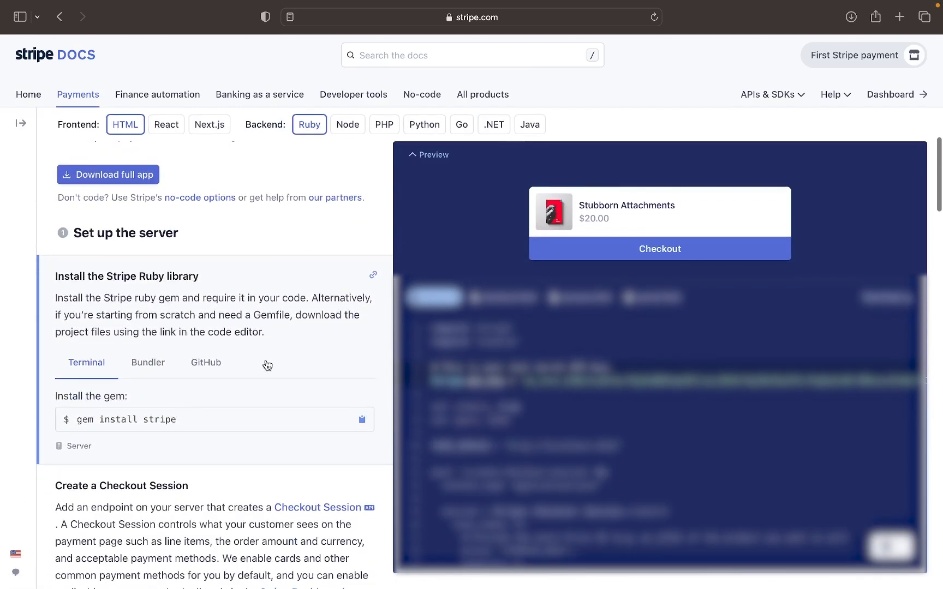
scroll(down, 3)
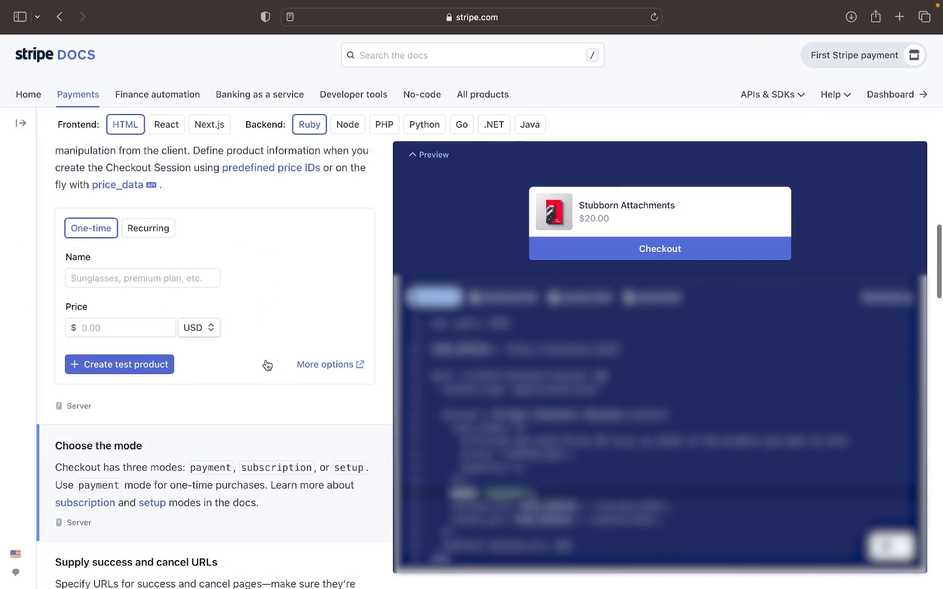
text(Dev Course)
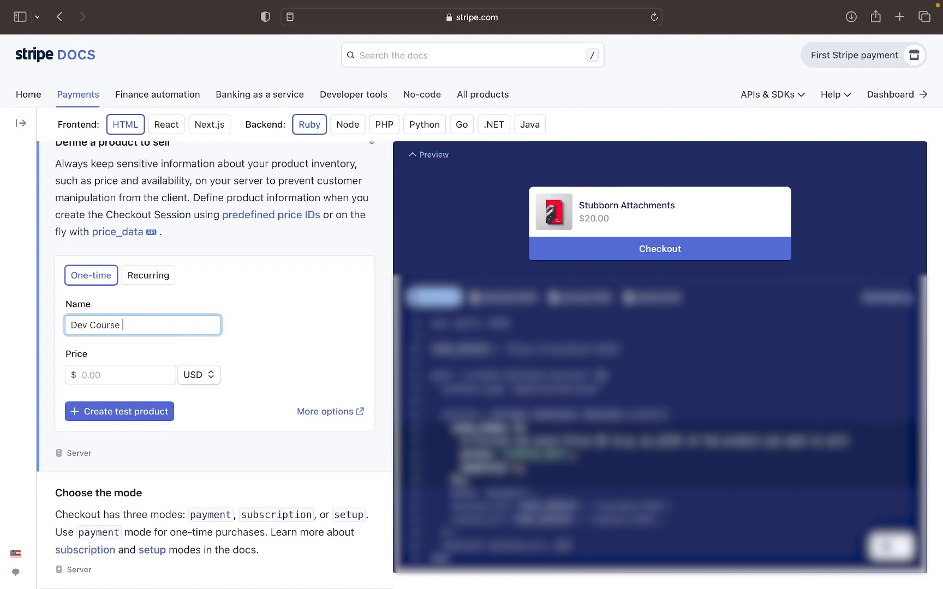
text(Level 1)
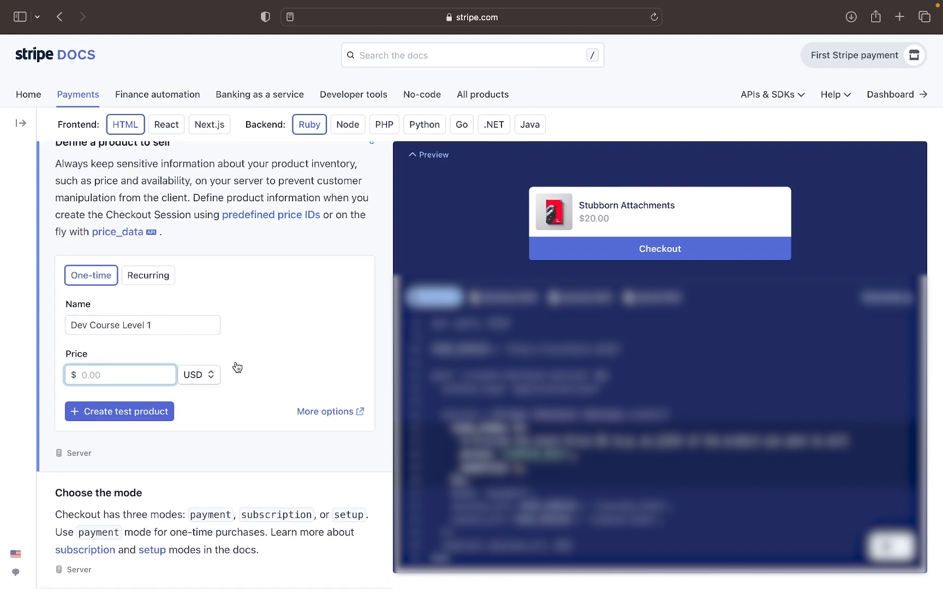
text(10.00)
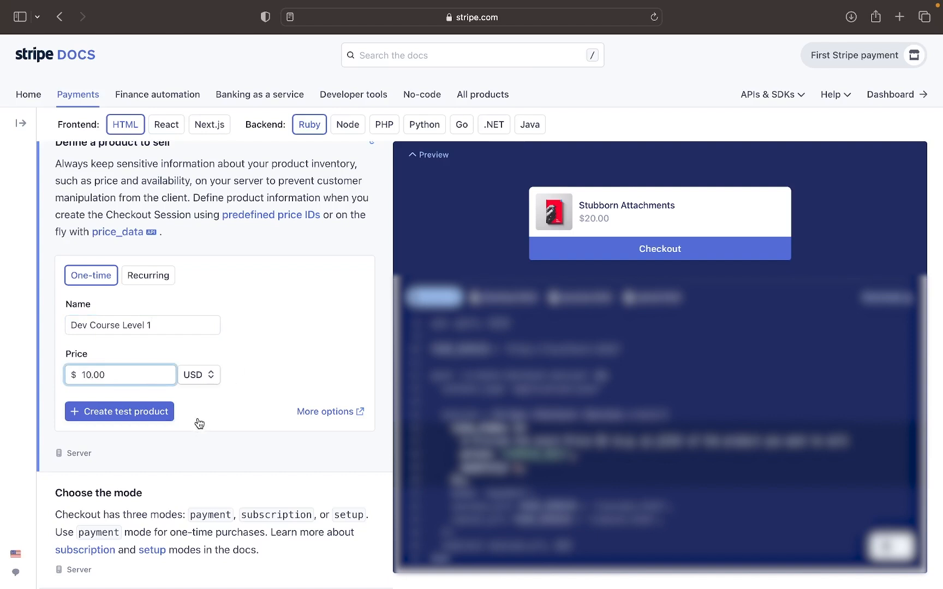
click(118, 412)
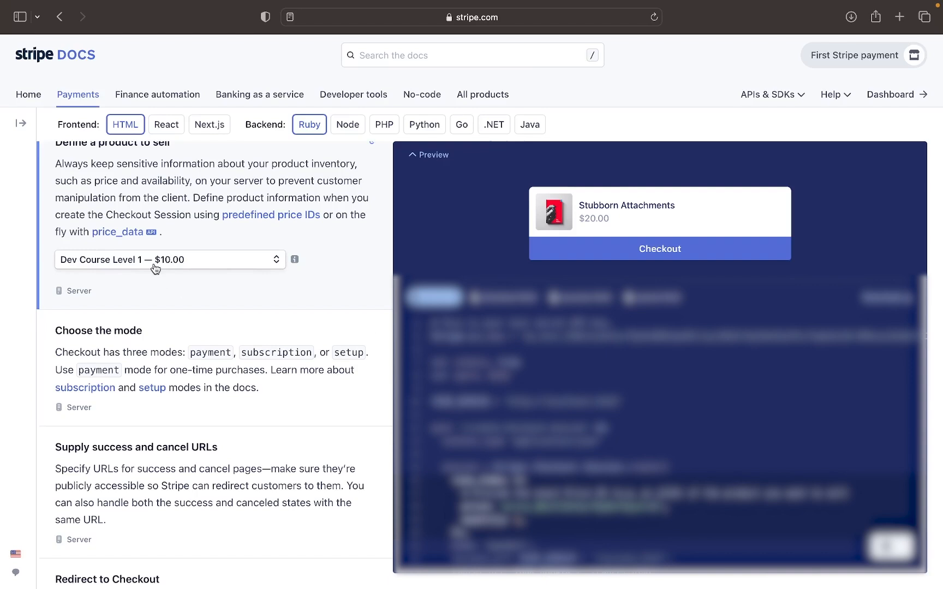
mouse_move(171, 124)
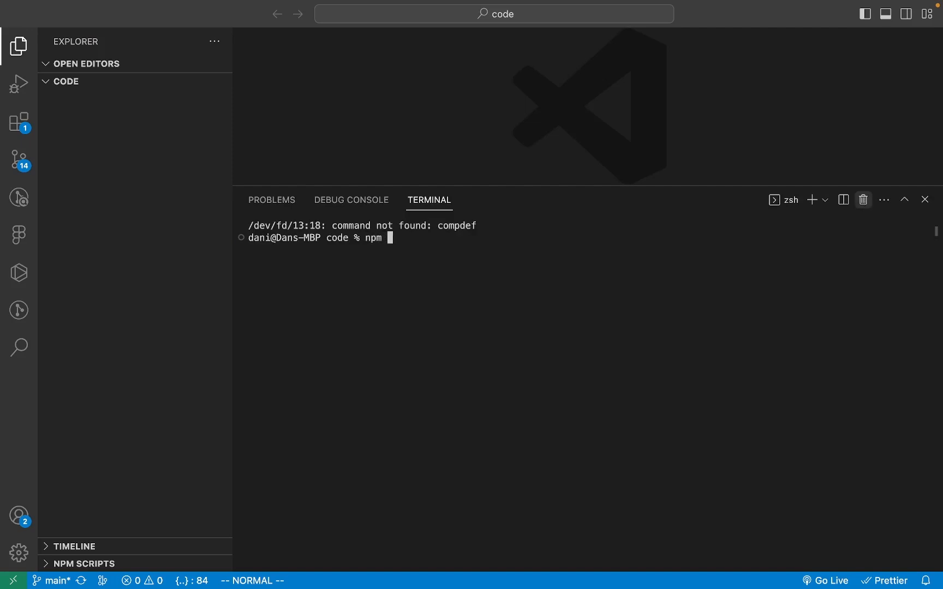
Run npm init svelte to scaffold a Skeleton project with TypeScript in the current folder.
text(init svelte)
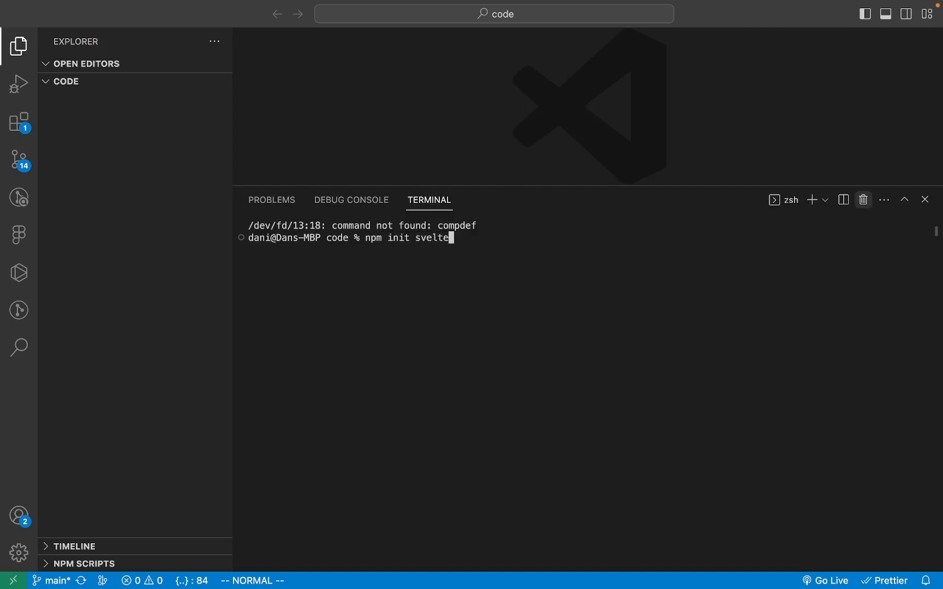
key(Enter)
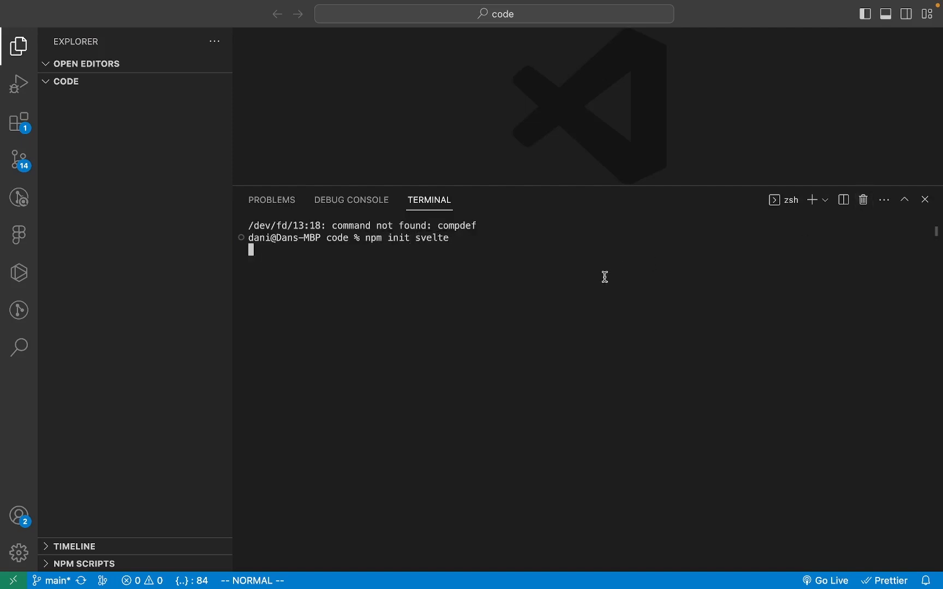
key(Enter)
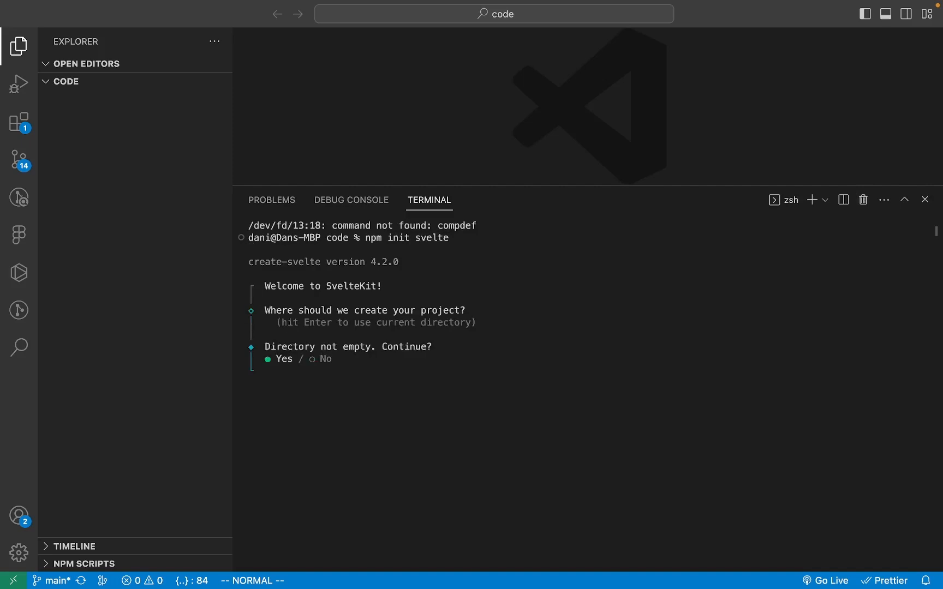
key(Enter)
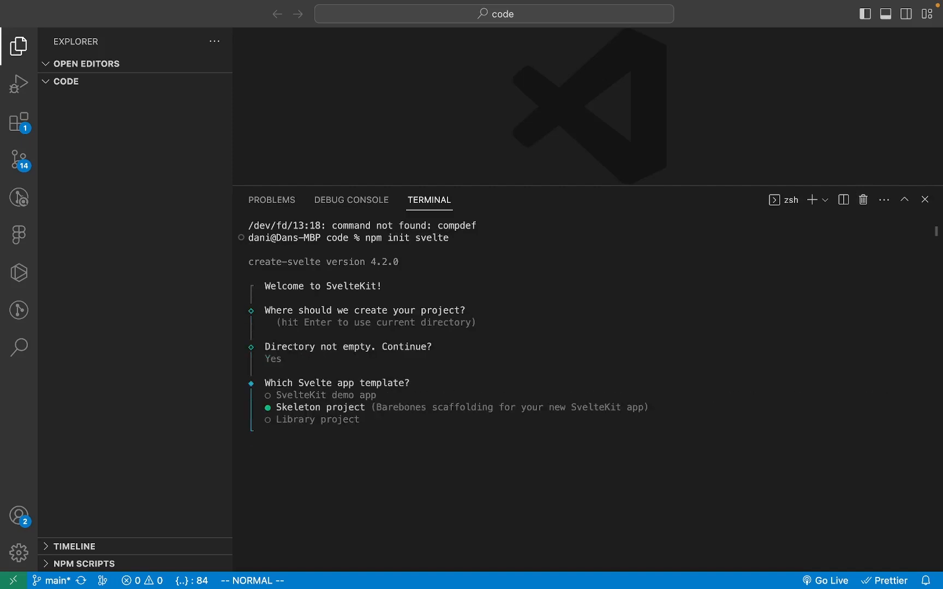
key(Enter)
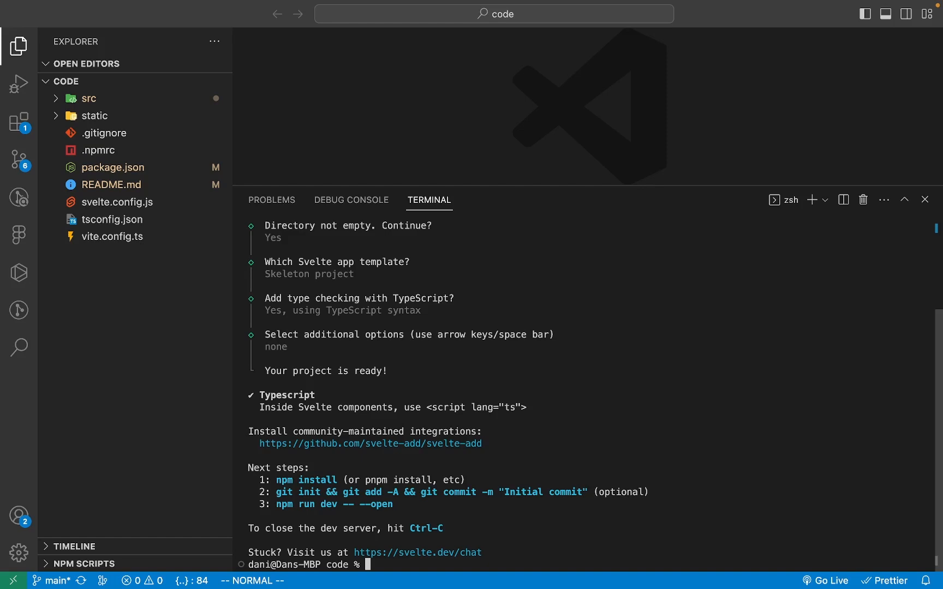
Install the stripe package and start the dev server with npm run dev.
text(npm install s)
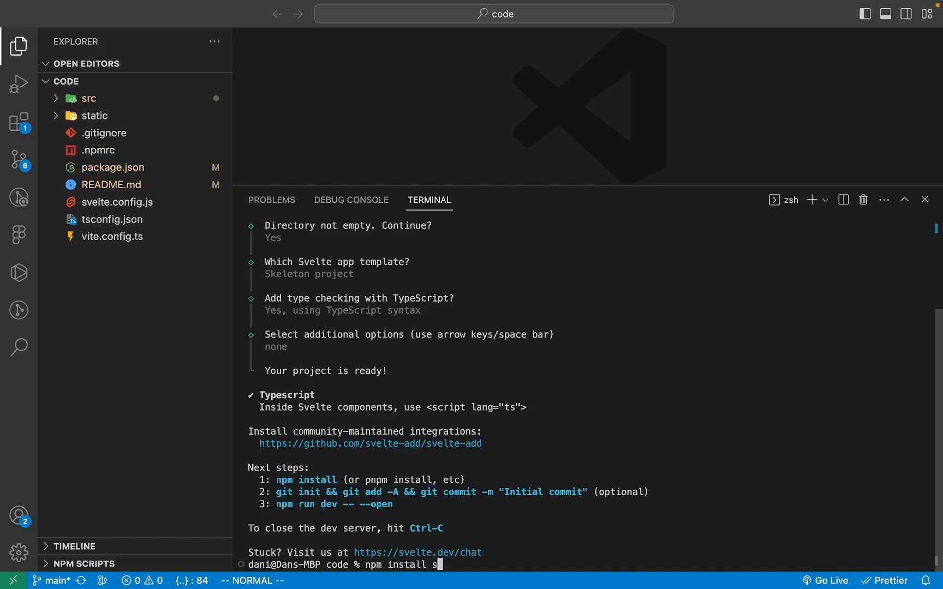
text(tripe)
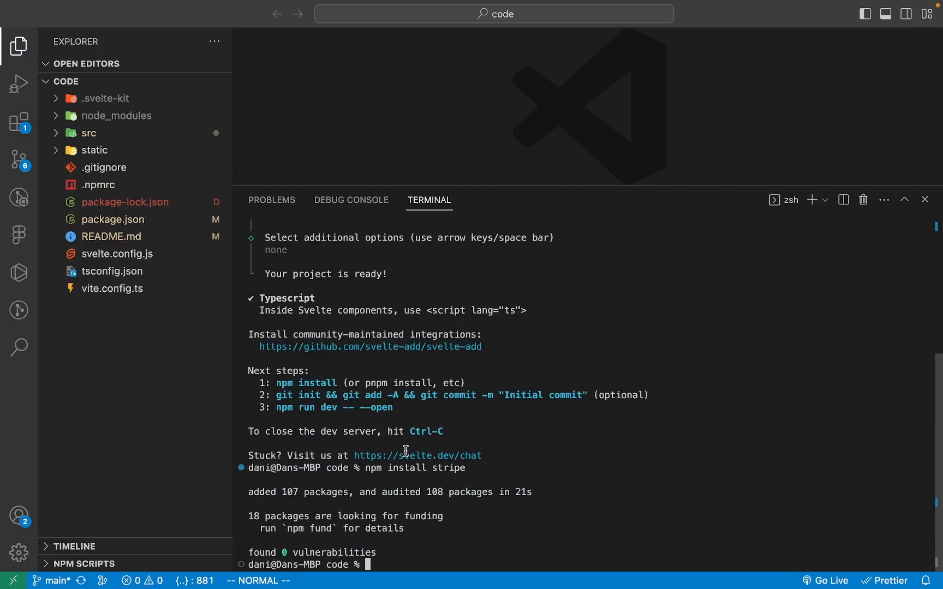
text(npm)
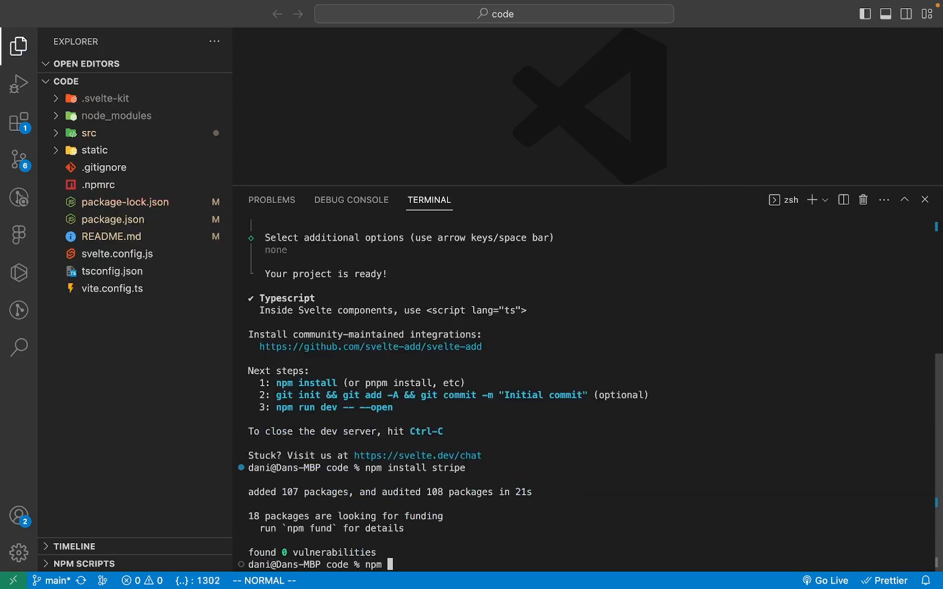
text(npm run dev)
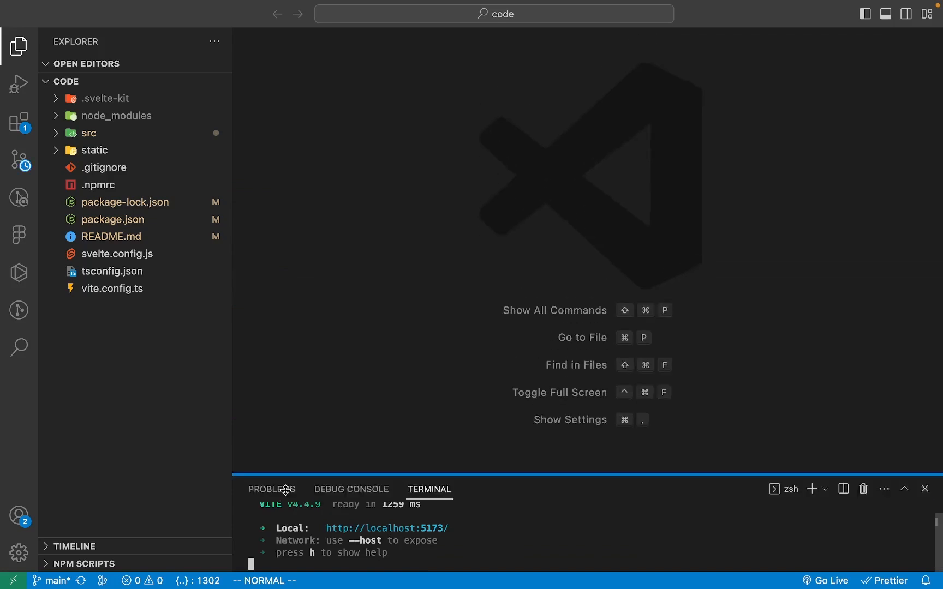
Add an empty .env file at the project root and expand the src folder.
click(165, 81)
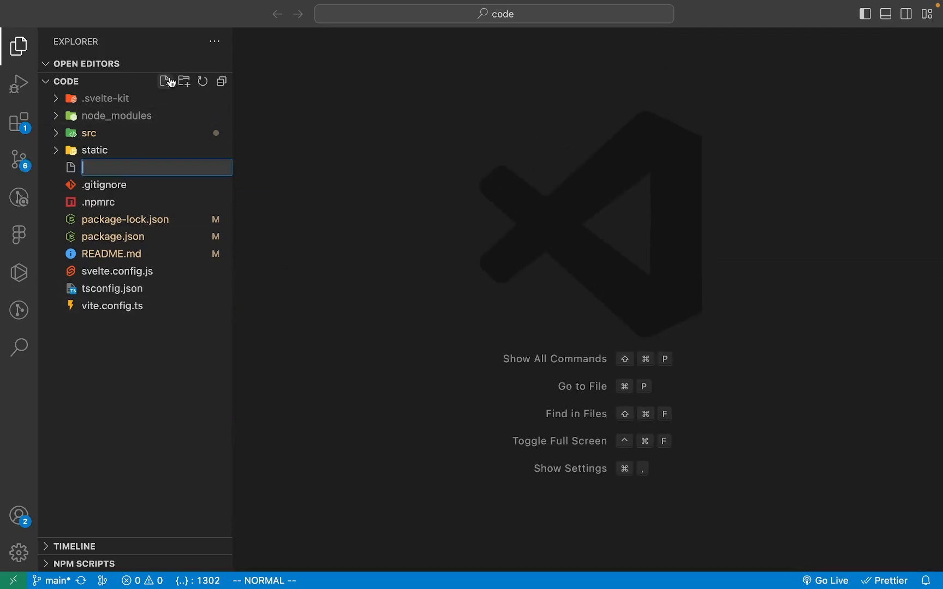
text(.env)
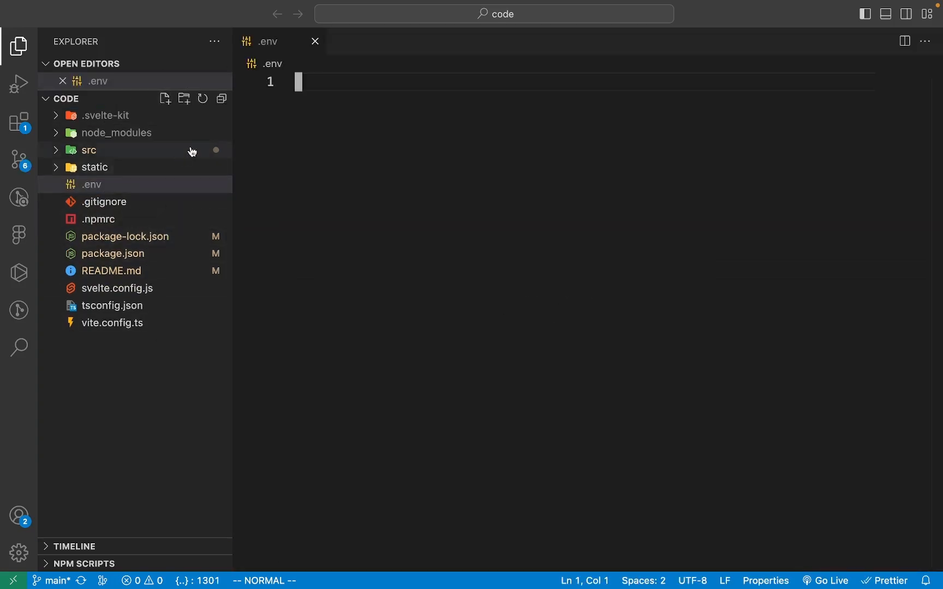
click(18, 42)
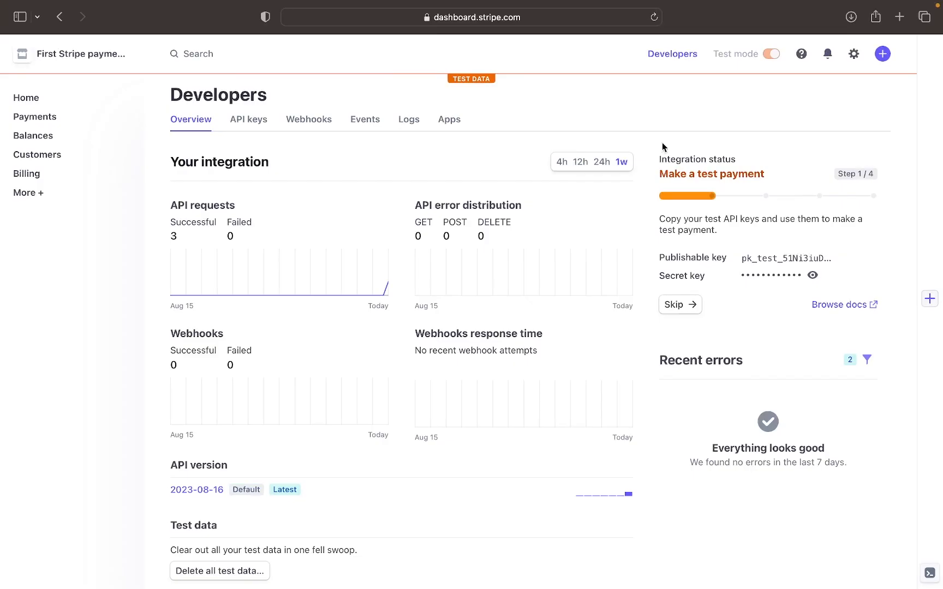
click(249, 119)
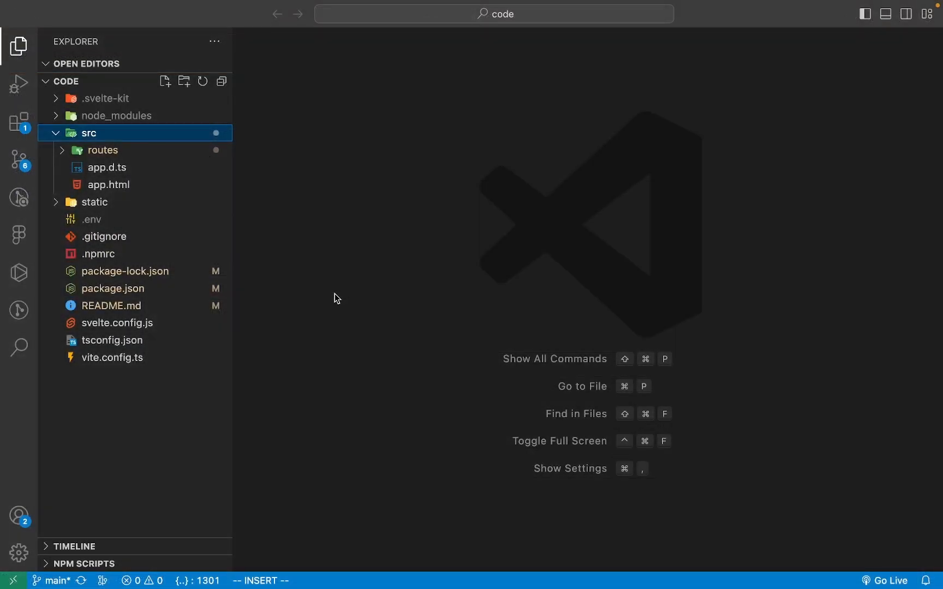
Create +layout.svelte in src/routes with a slot and zero html/body padding and margin.
click(103, 151)
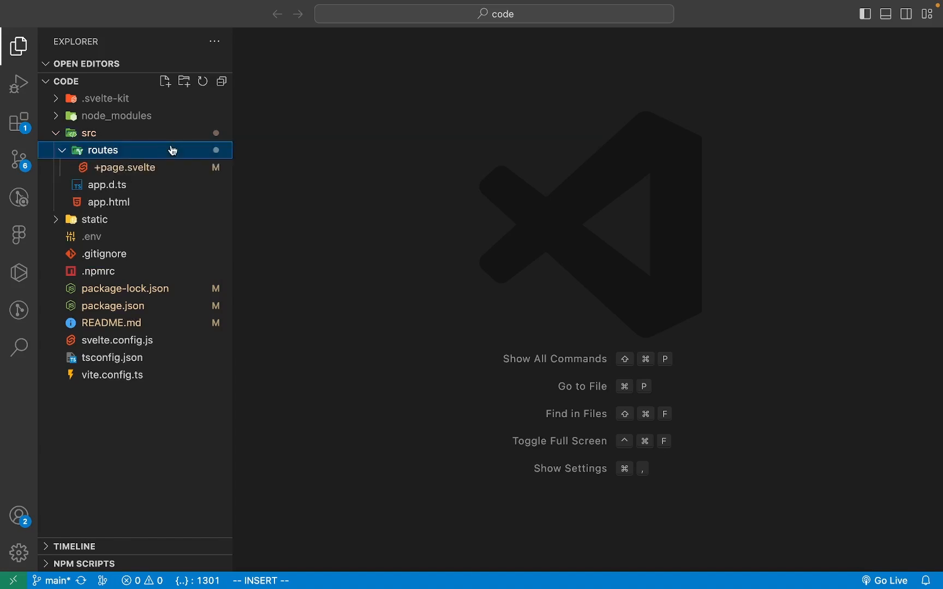
right_click(102, 151)
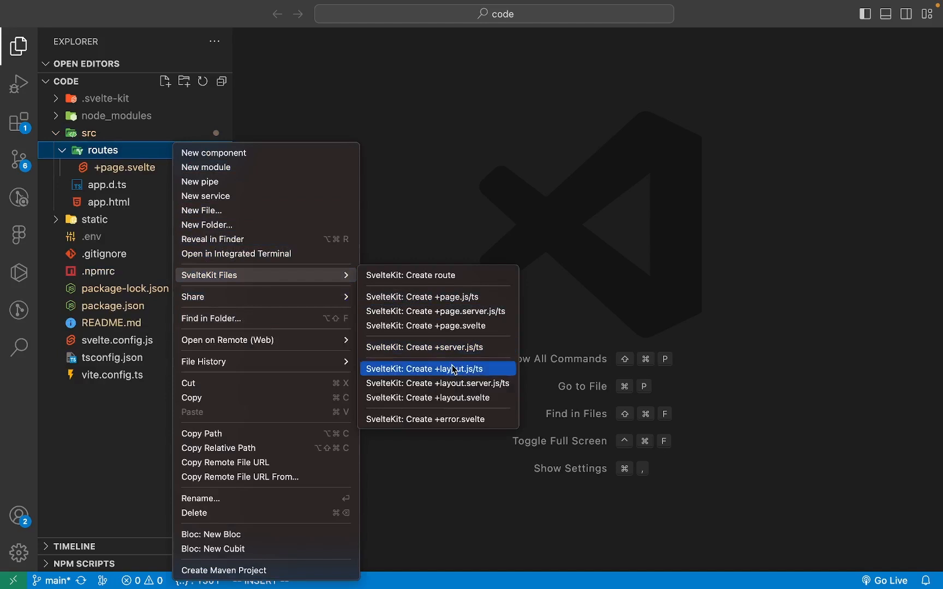
click(452, 369)
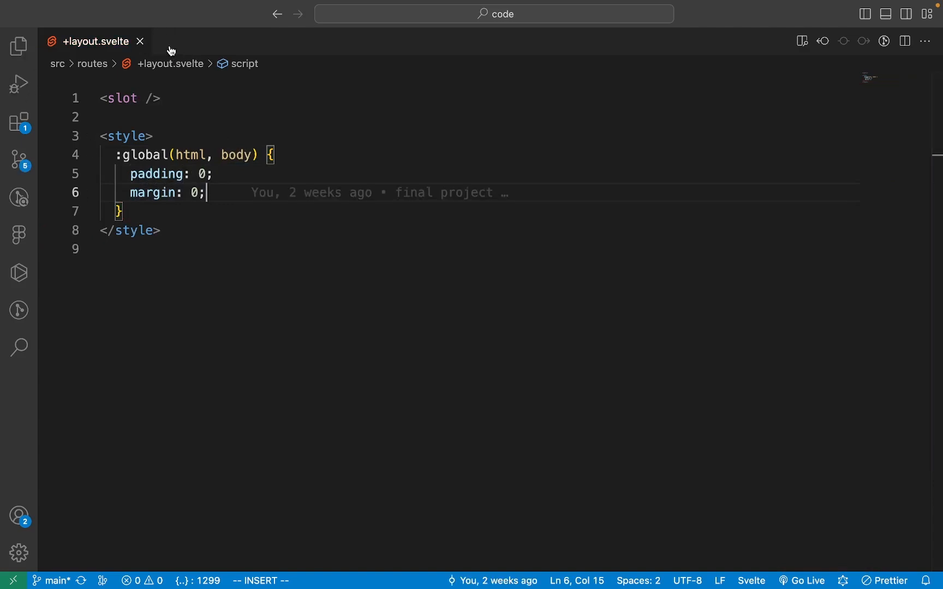
Create +page.server.ts in src/routes importing SECRET_STRIPE_KEY and constructing a Stripe client.
right_click(98, 150)
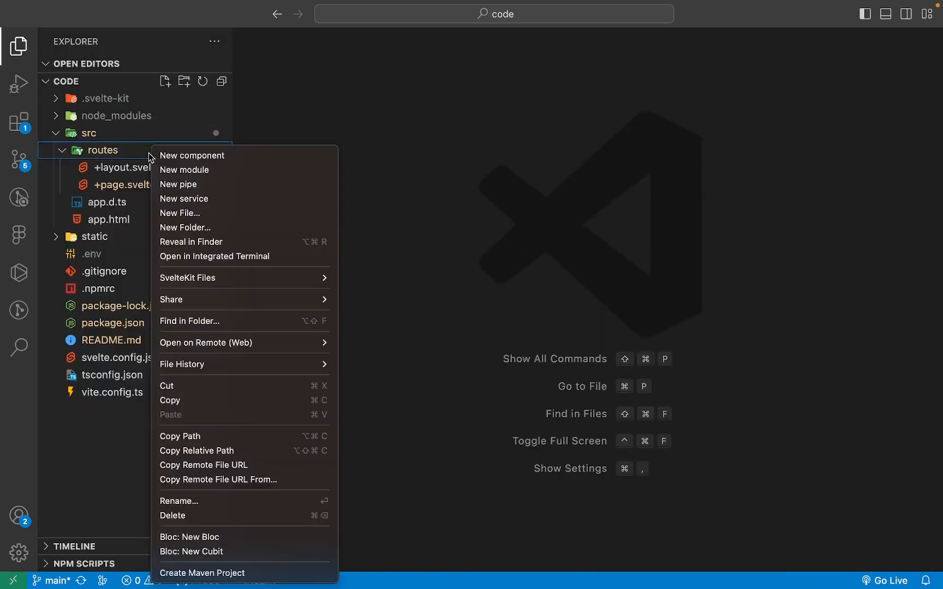
mouse_move(204, 279)
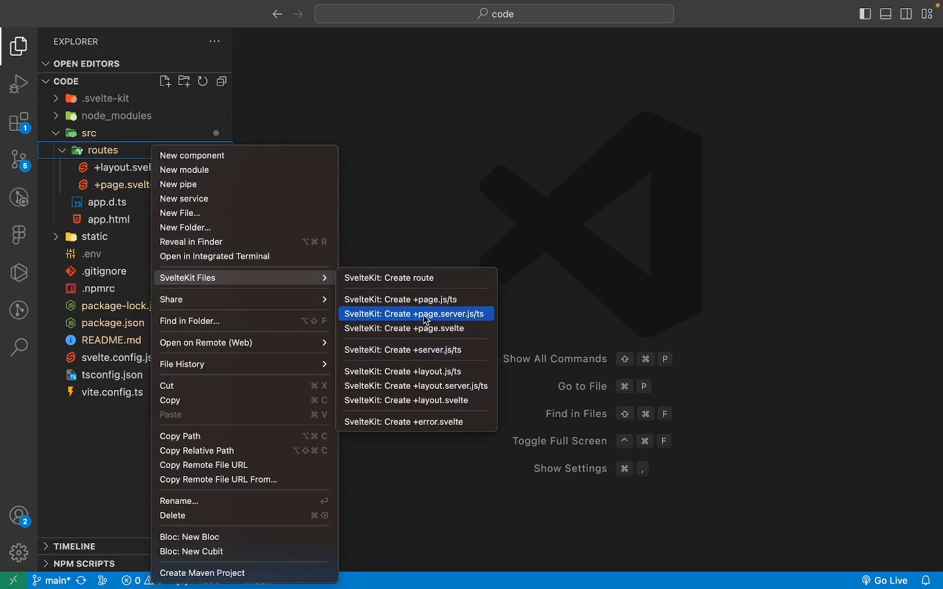
click(416, 314)
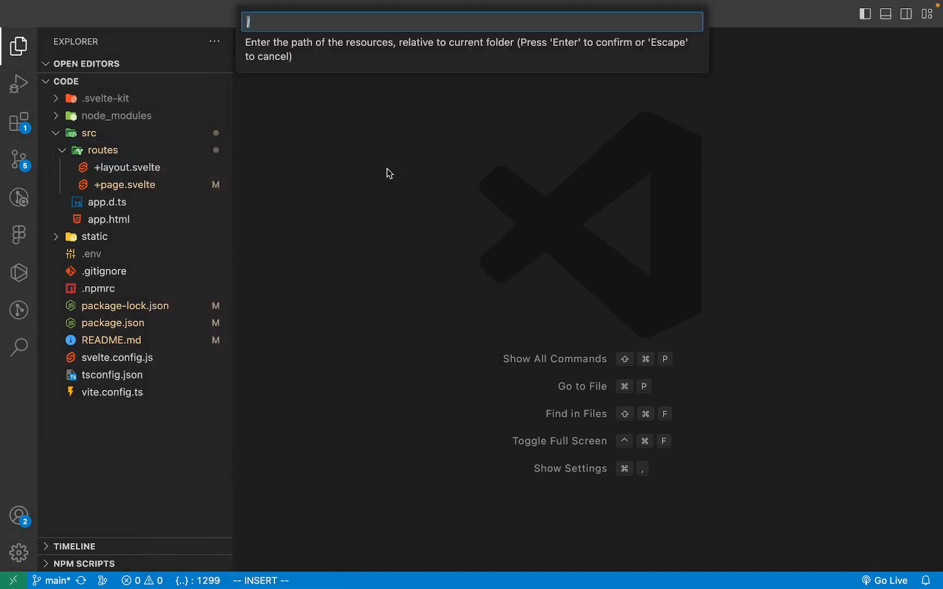
text(+page.server.ts)
text(const stripe = new Stripe(SECRET_STRIPE_KEY)
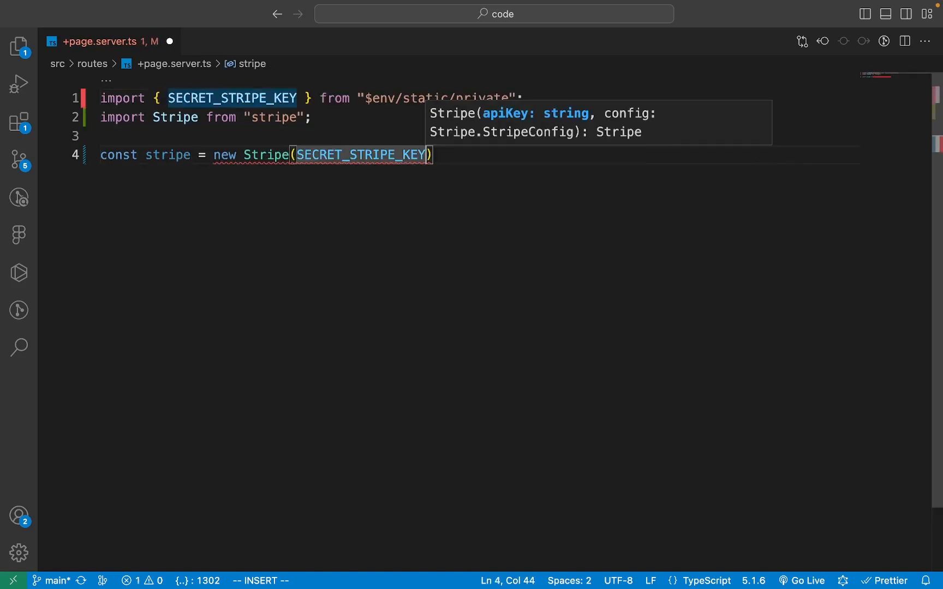
Add apiVersion "2023-08-16" to the Stripe constructor and start a checkout action creating a session with line_items.
text(, {apiVersion: "2023-08-16"})
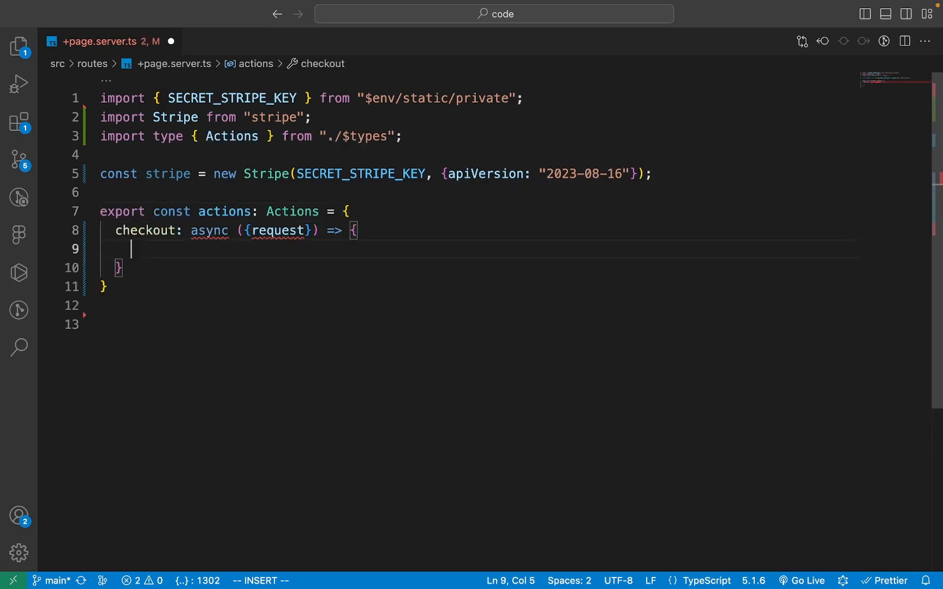
text(let url: string | null;)
text(const session = await stripe.checkout.sessions.create({)
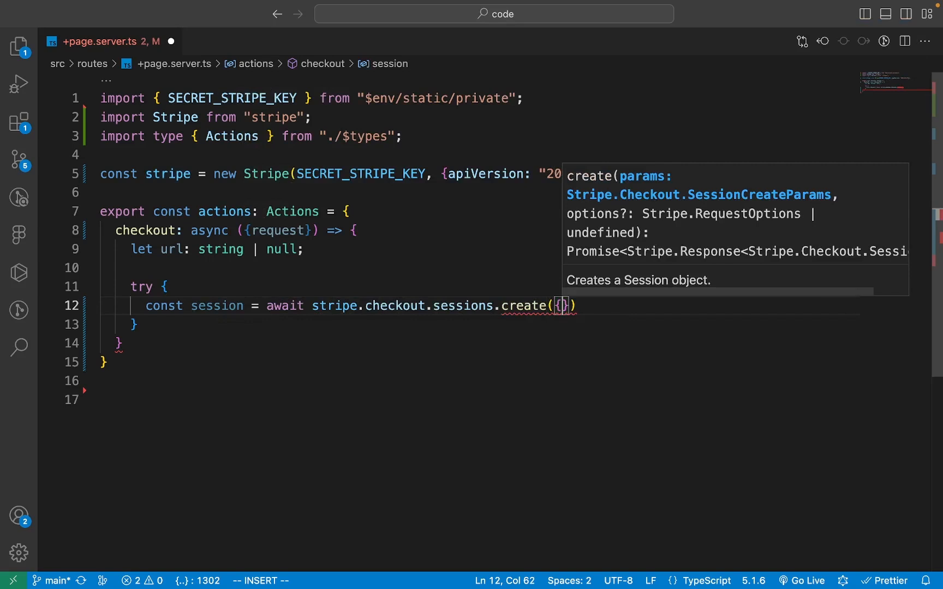
text(line_items: [)
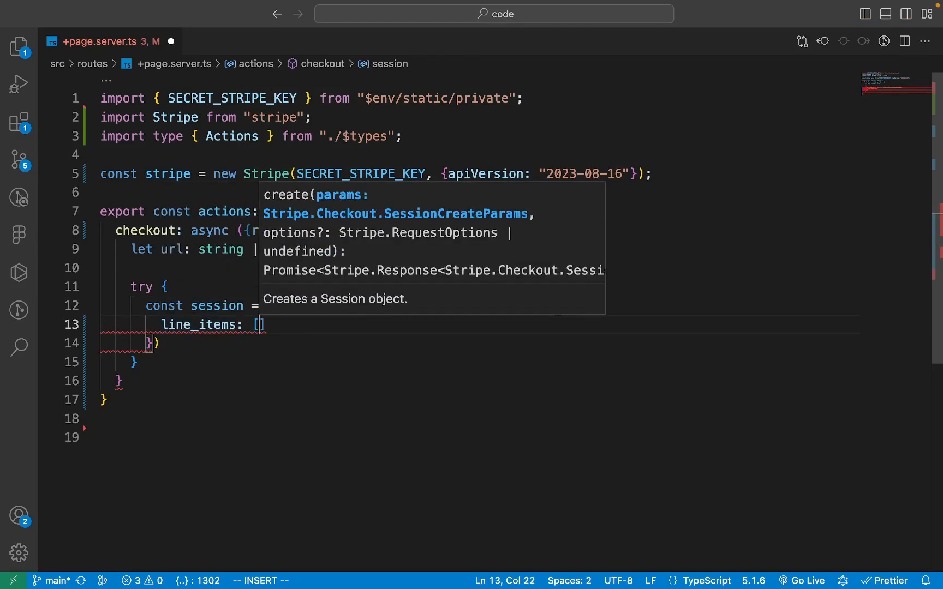
text({ line)
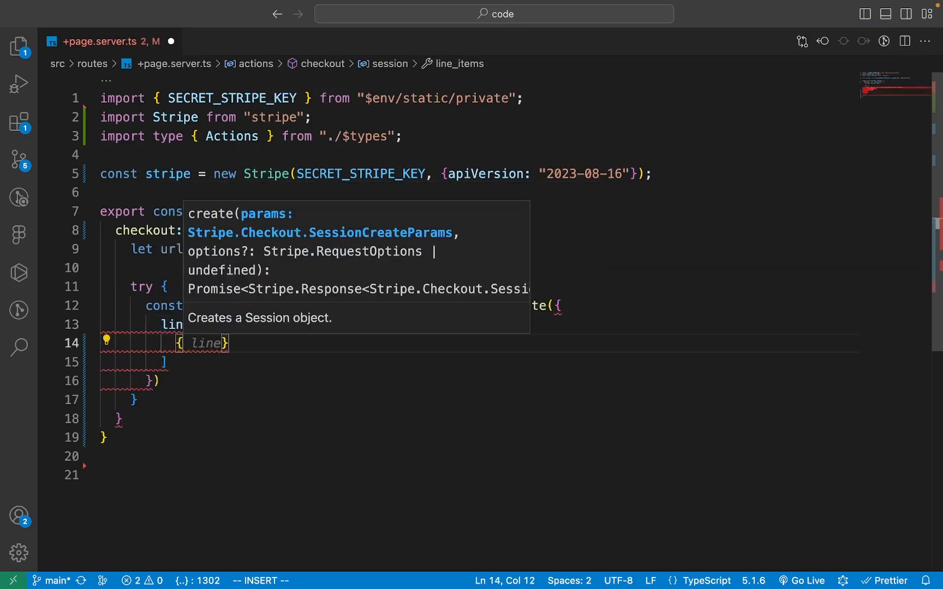
text(price: "",)
text(success_url: `${request.headers.get("origin")}?success=true`)
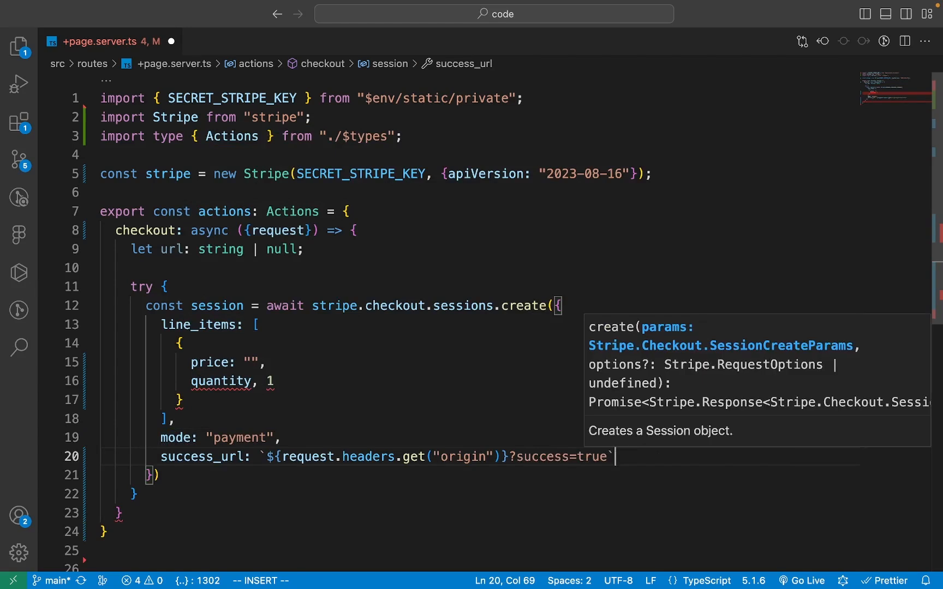
Duplicate the success_url line and rename it cancel_url to complete the session options.
key(Enter)
text(success_url: `${request.headers.get("origin")}?canceled=true`)
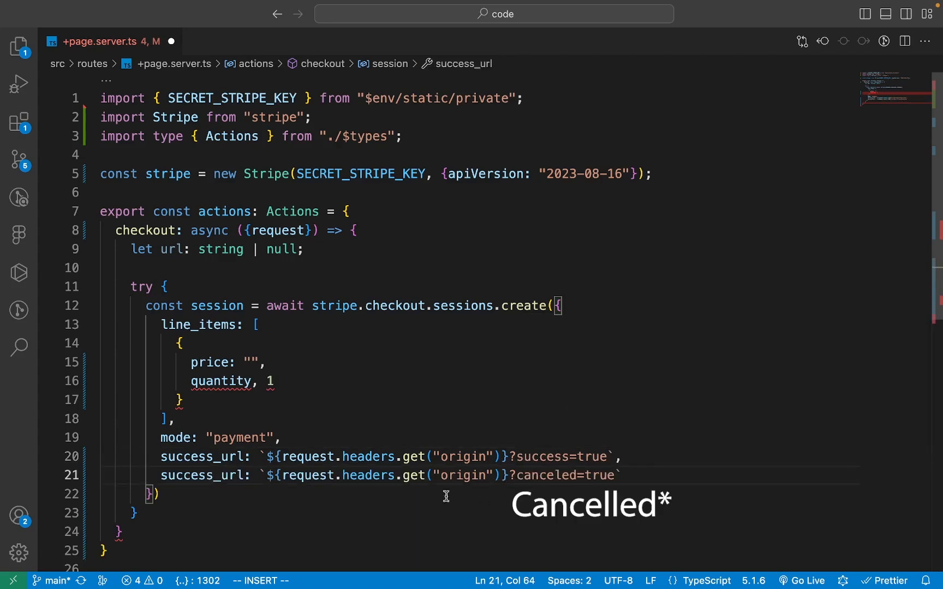
double_click(191, 476)
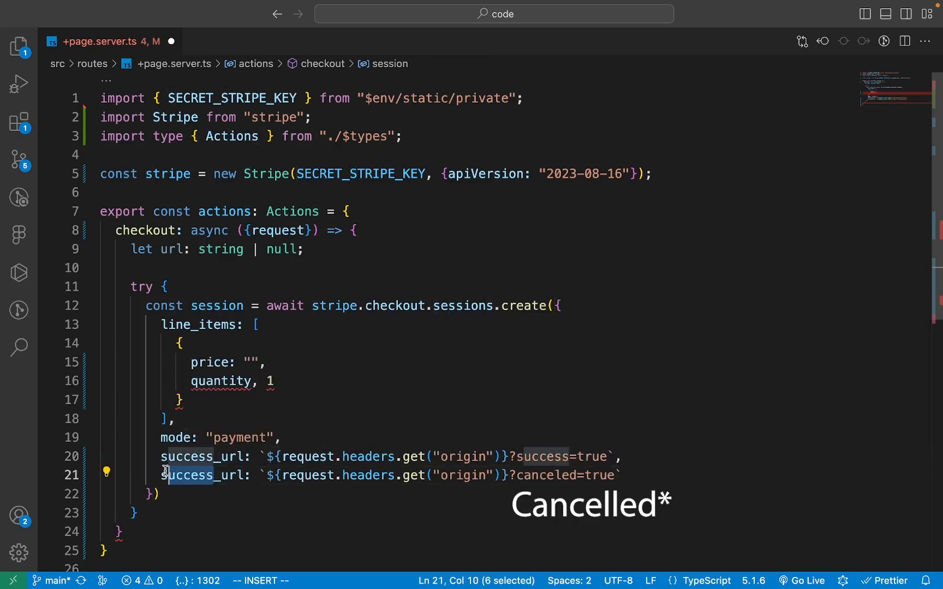
text(cancel_url)
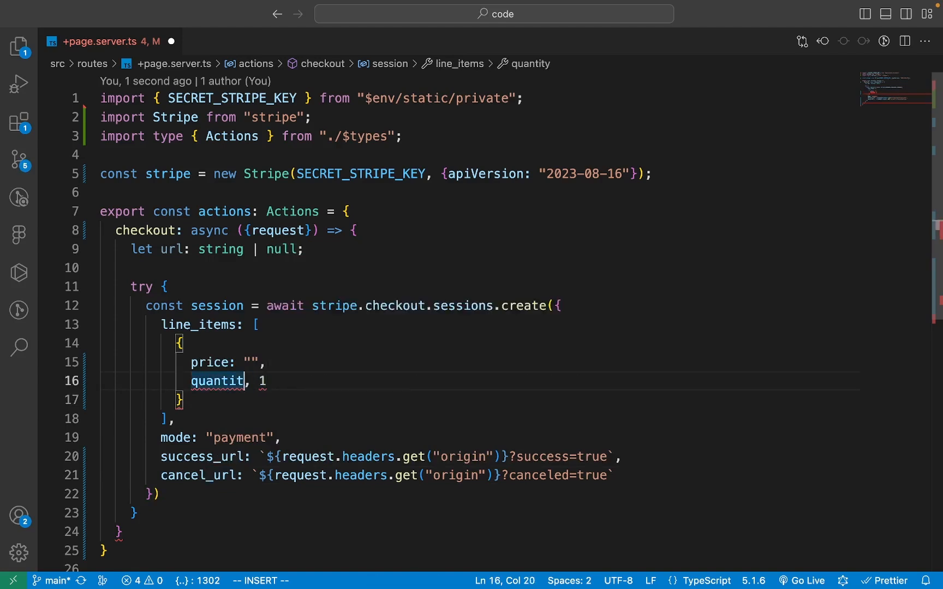
text(y:)
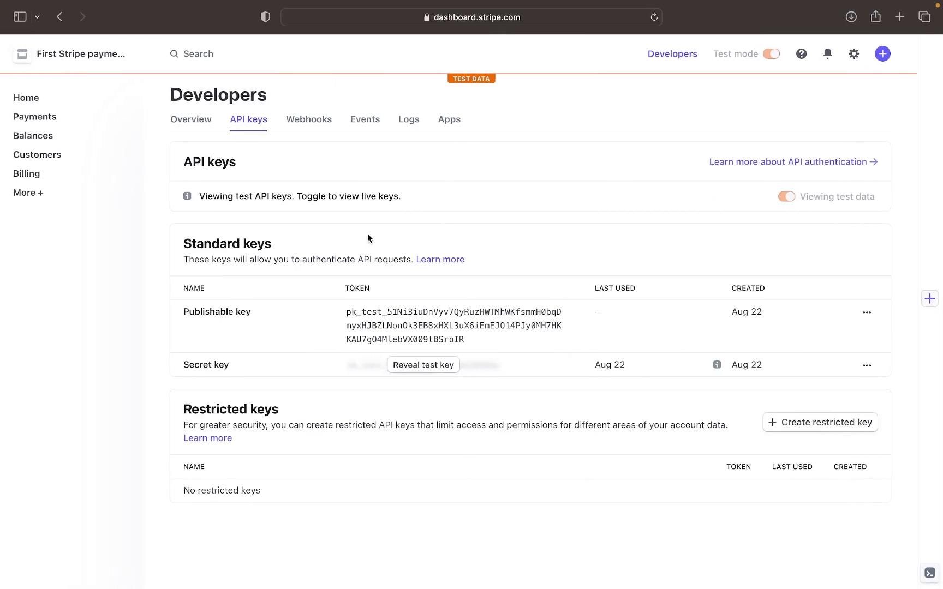
mouse_move(374, 135)
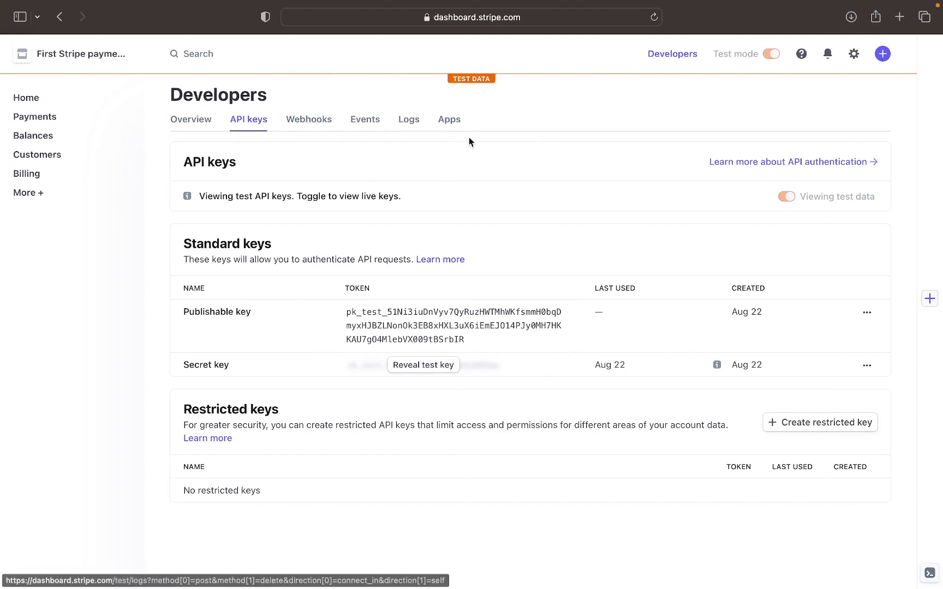
From Developers > Events open the price.created event and copy the Dev Course price ID, then return to the editor.
click(191, 120)
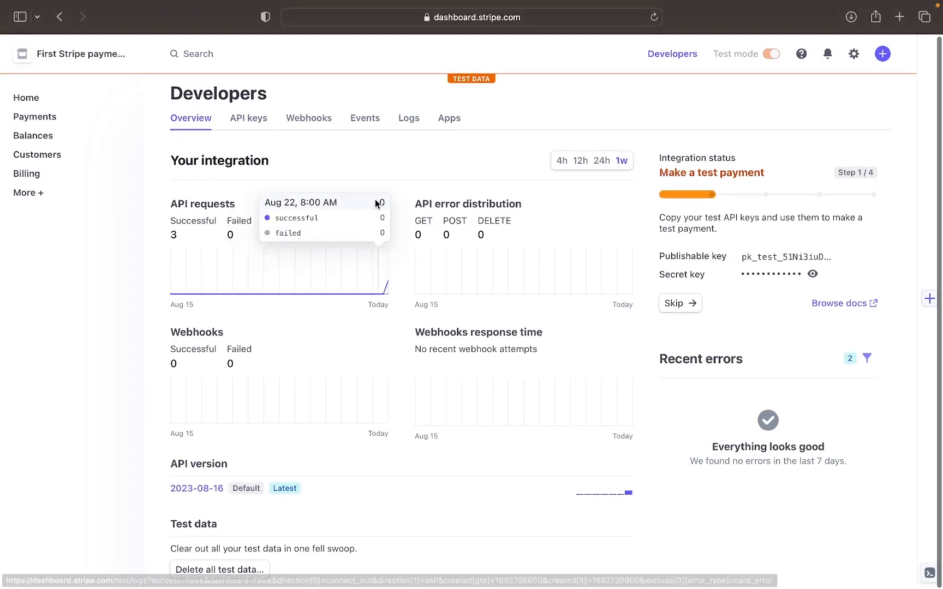
click(365, 119)
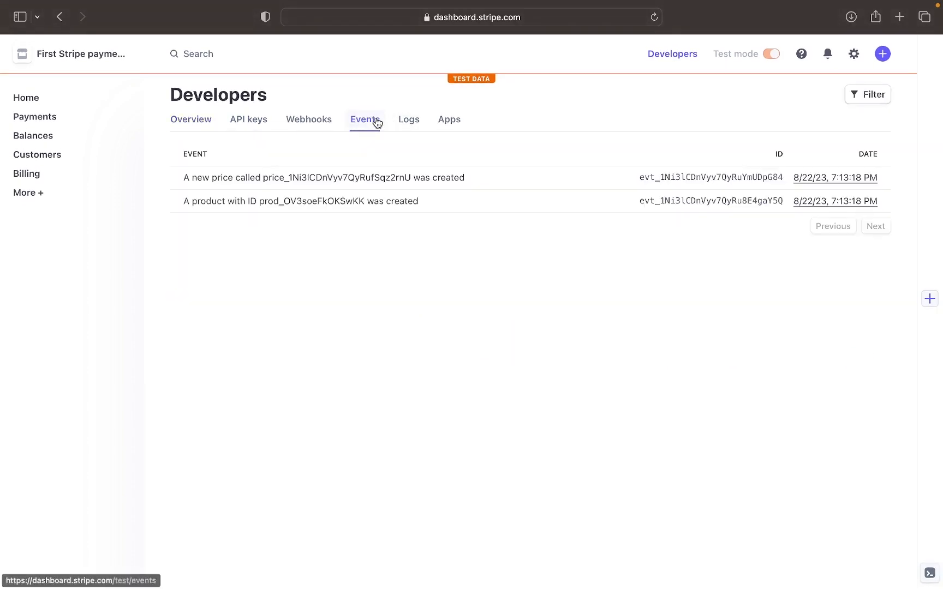
mouse_move(750, 179)
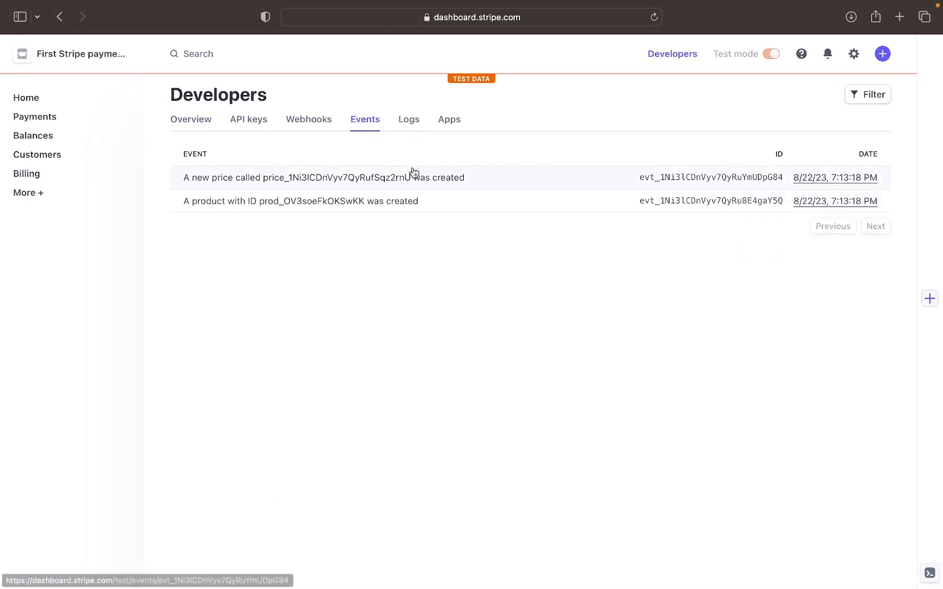
mouse_move(307, 181)
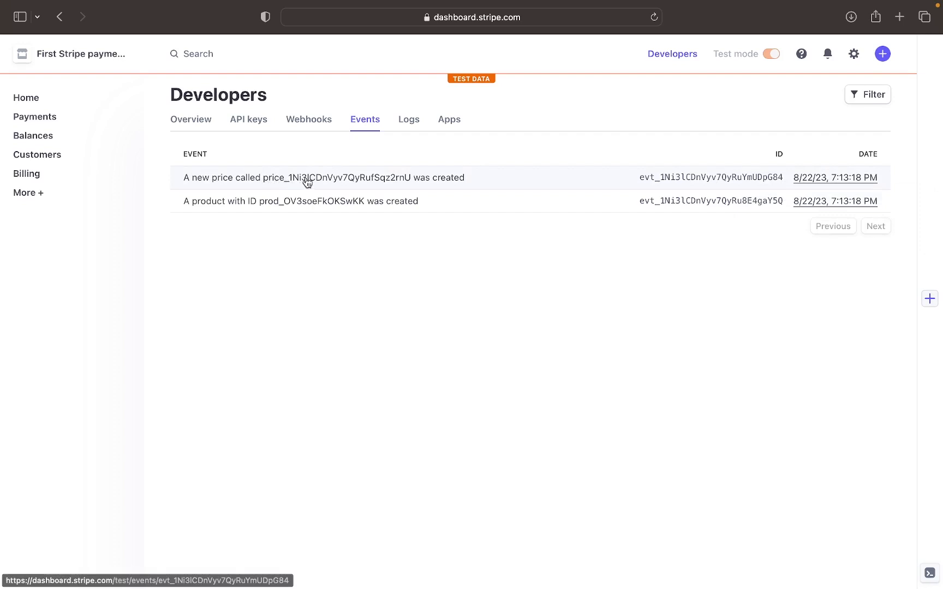
click(307, 178)
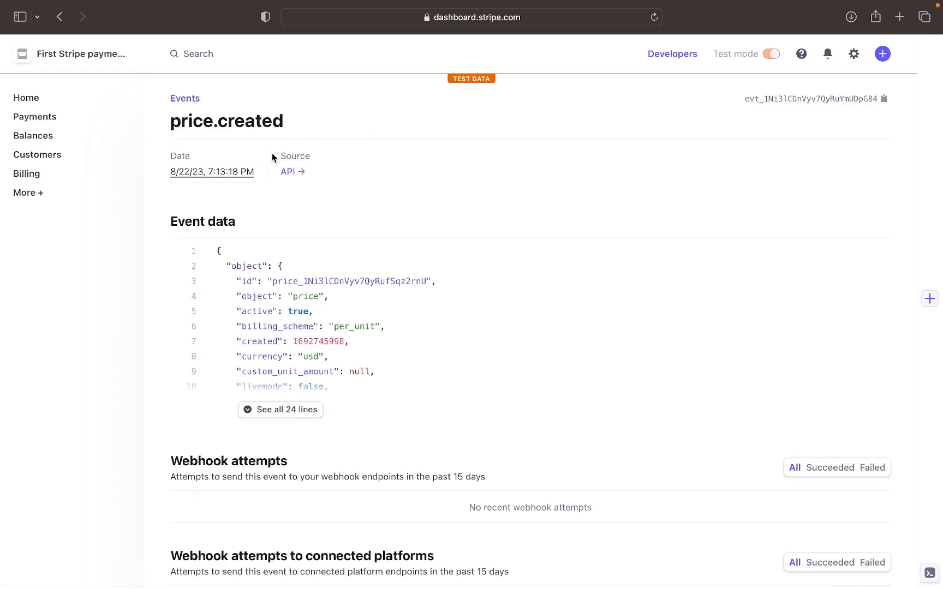
mouse_move(291, 422)
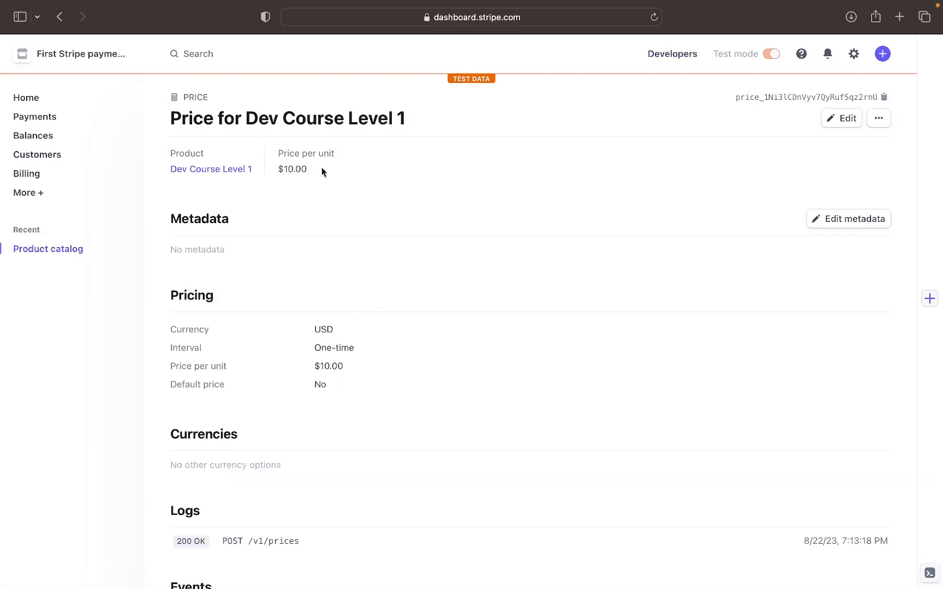
click(885, 97)
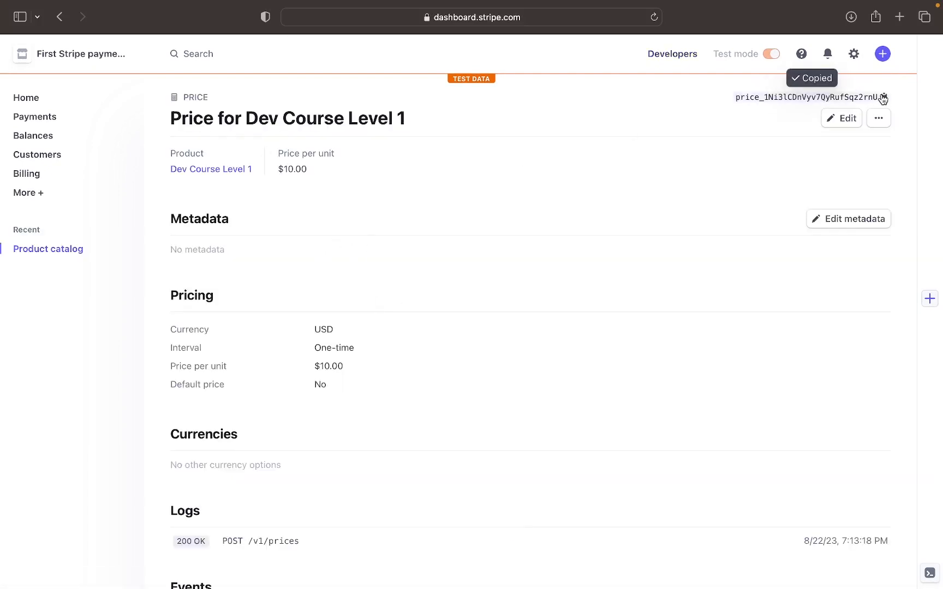
key(cmd+tab)
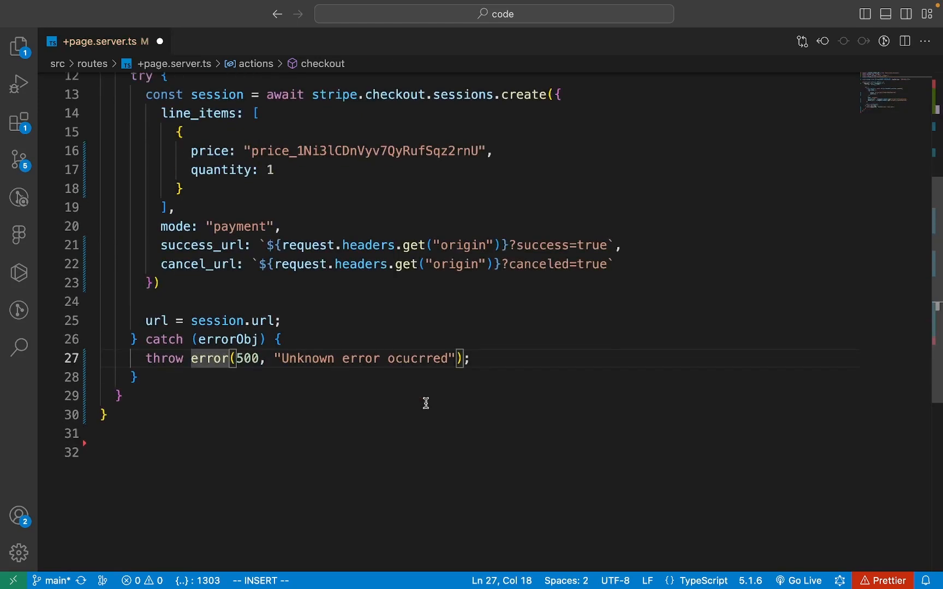
Add an if (url) block that logs and redirects to the session URL, then close the server action file.
text(if (url) {)
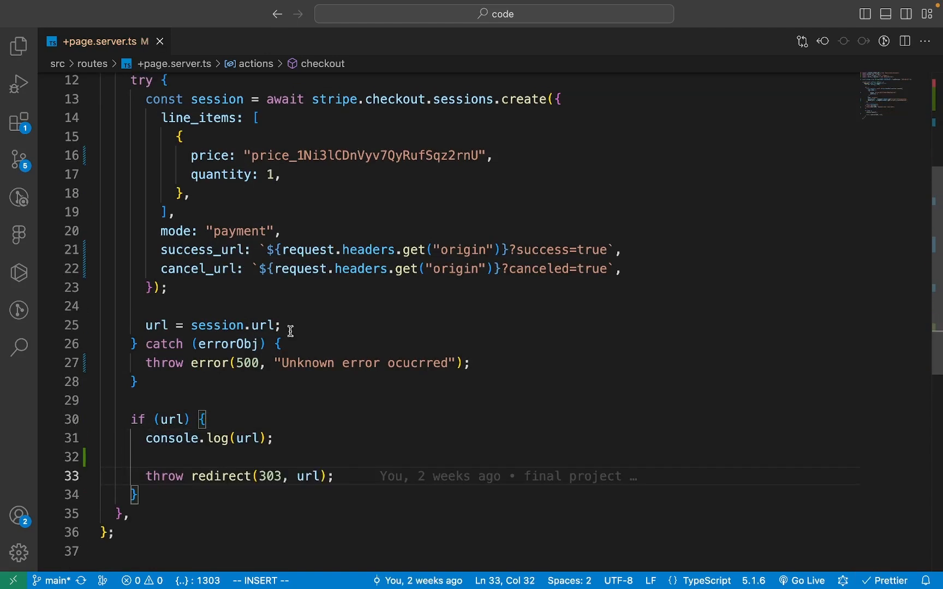
click(160, 41)
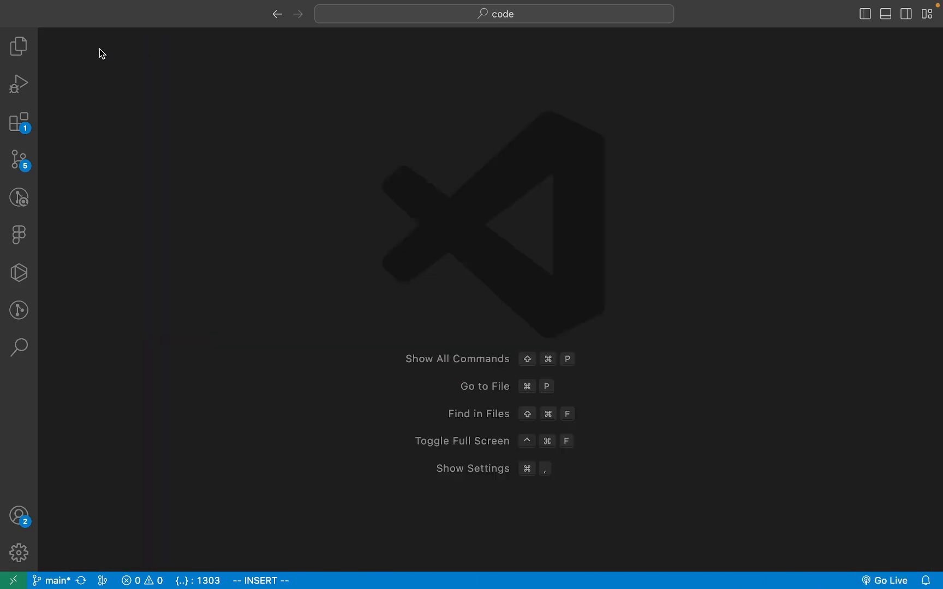
Create +page.svelte with a <script lang="ts"> block reading the success/cancelled params.
right_click(104, 150)
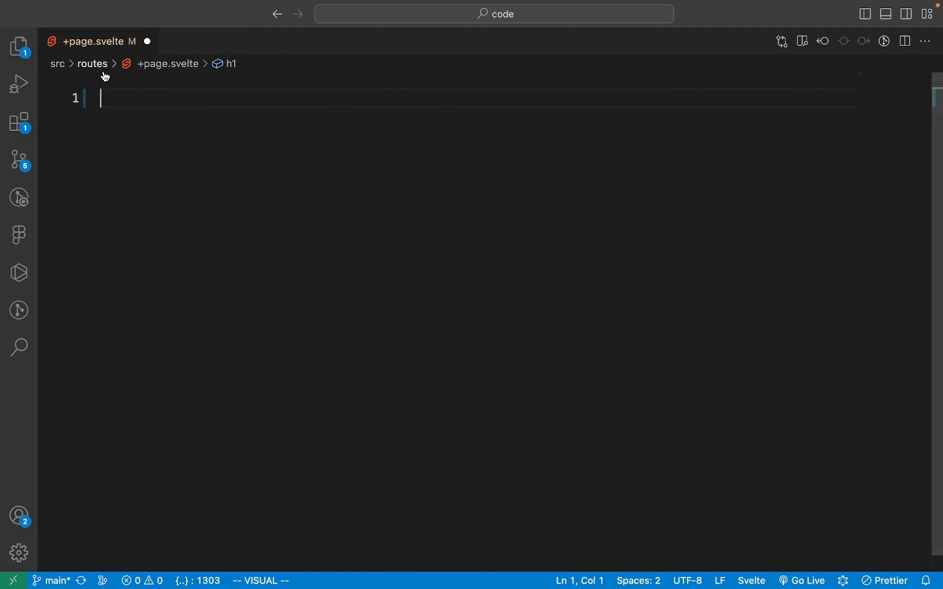
text(<script lang="ts">)
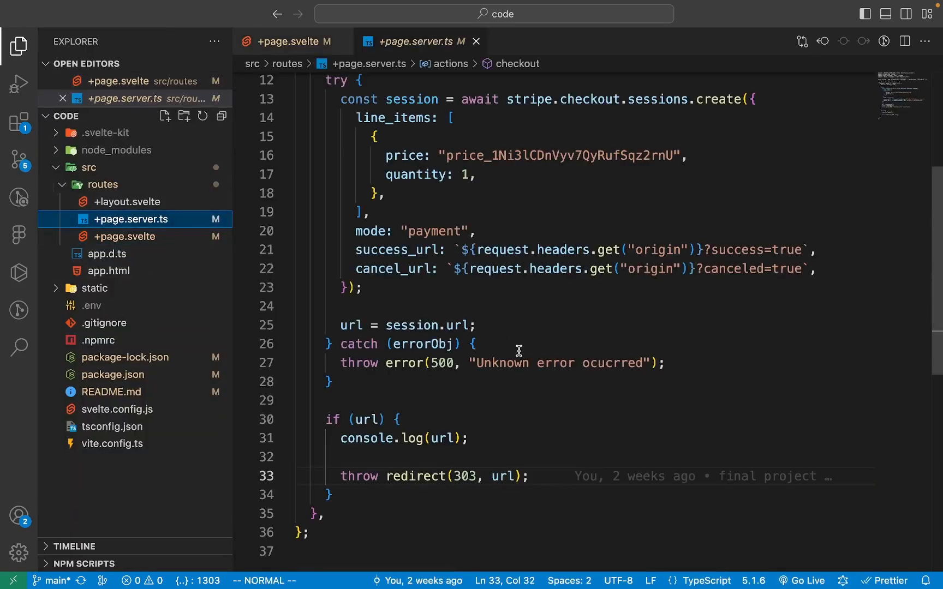
click(748, 270)
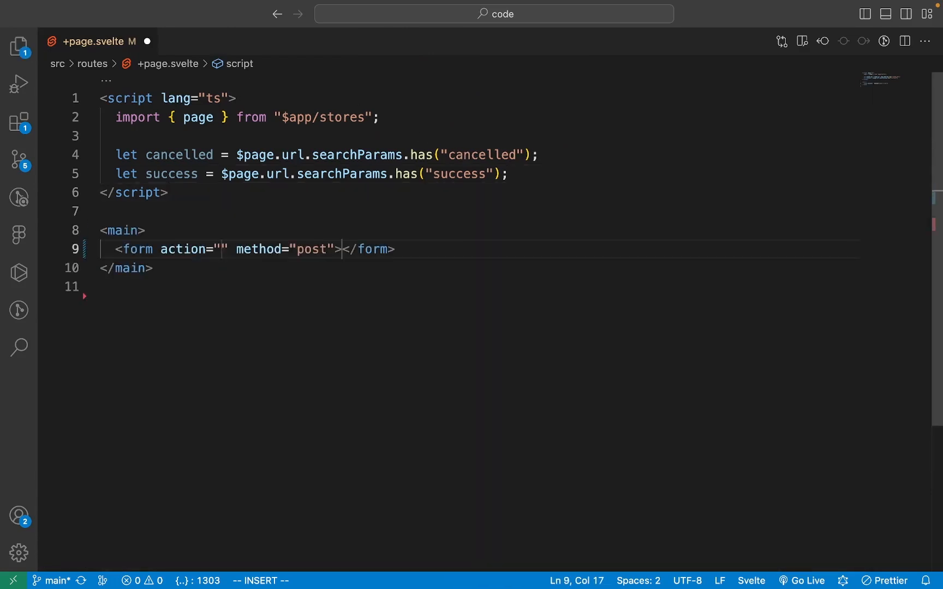
Add a form posting to ?/checkout with a Checkout button and a snackbar div with success/cancelled classes.
text(?/checkout)
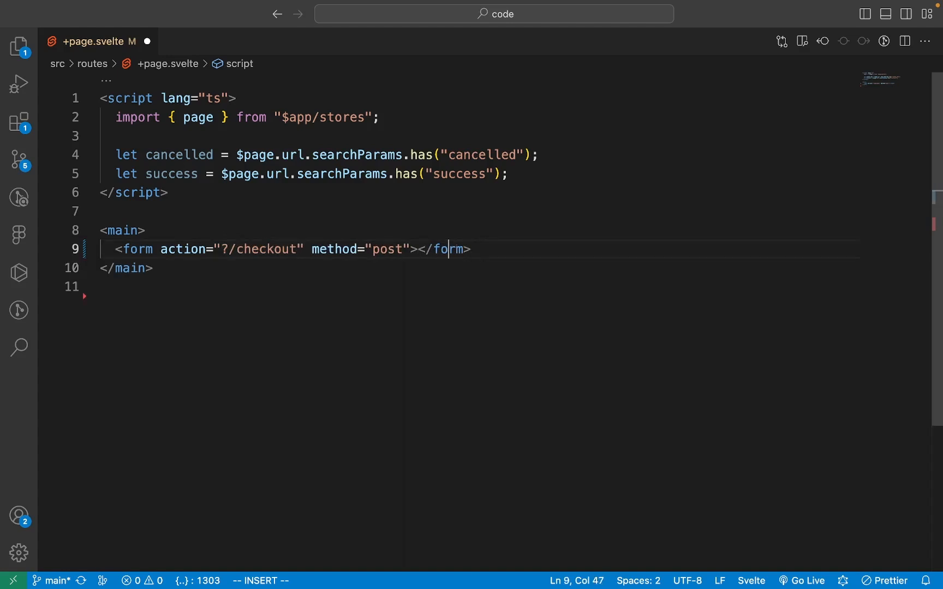
text(<button>Checkout</button>)
text({#if cancelled || success)
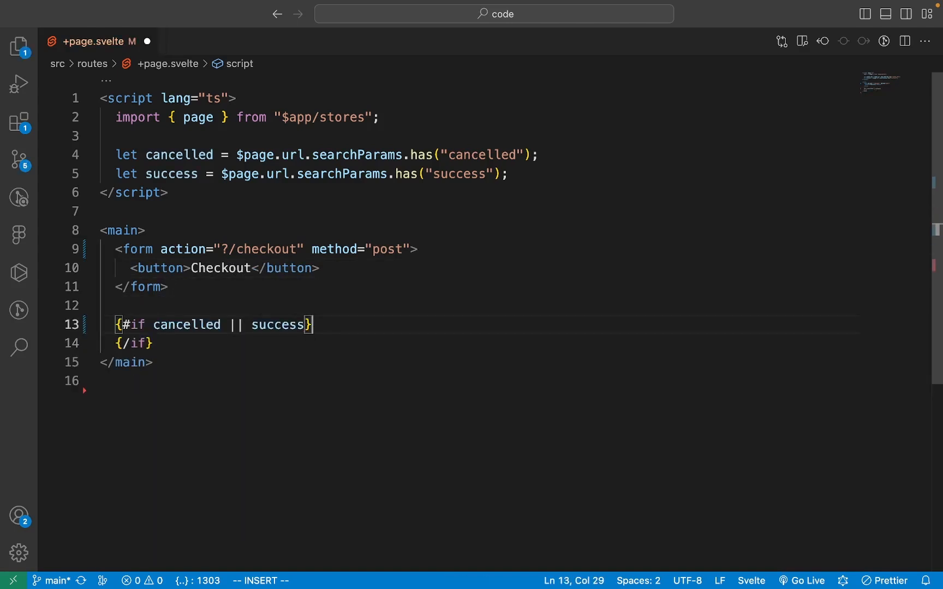
text(<div class="snackbar" class:success class:cancelled></div>)
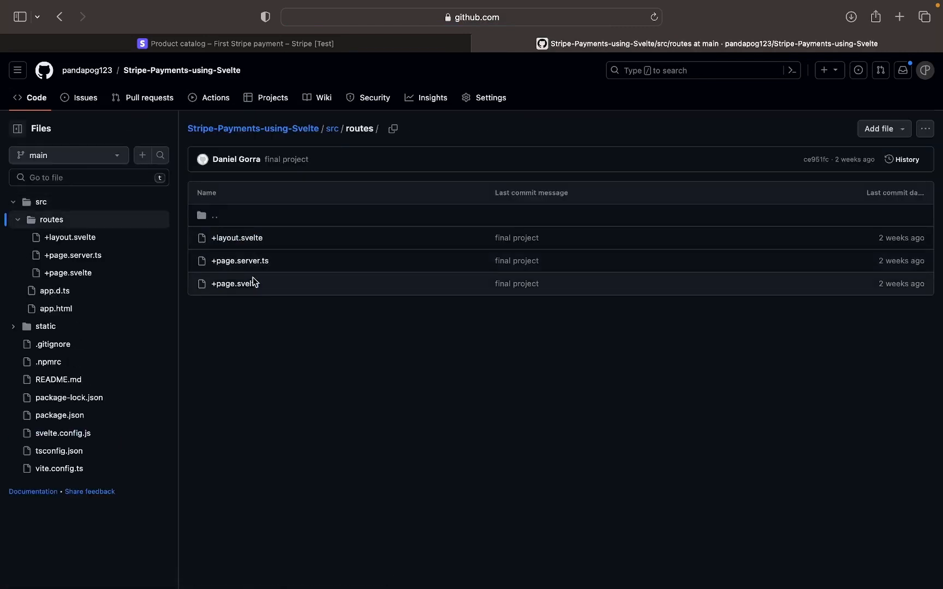
View the finished +page.svelte in the repository's src/routes folder.
click(235, 284)
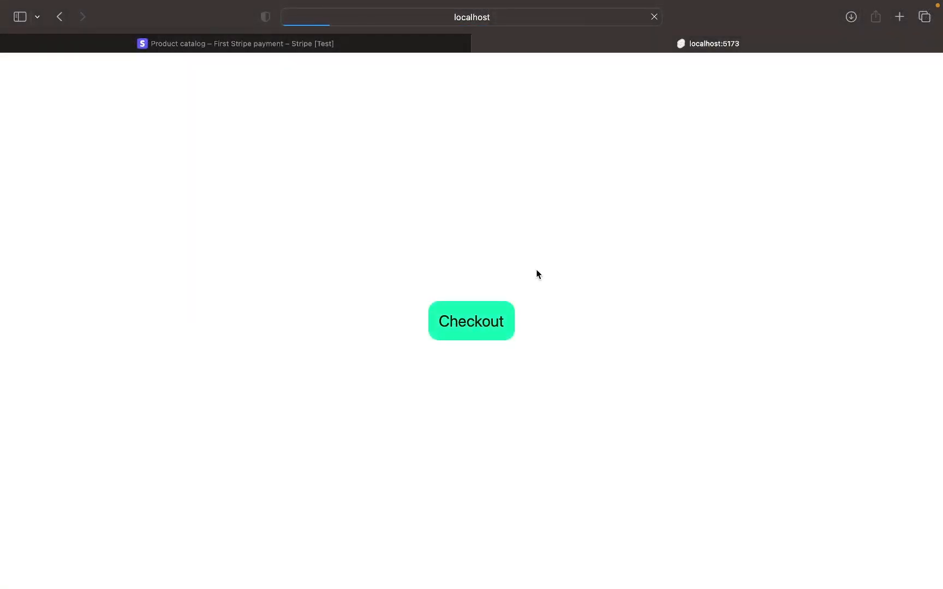
Start checkout and abandon it, returning to the app's cancel message.
click(471, 321)
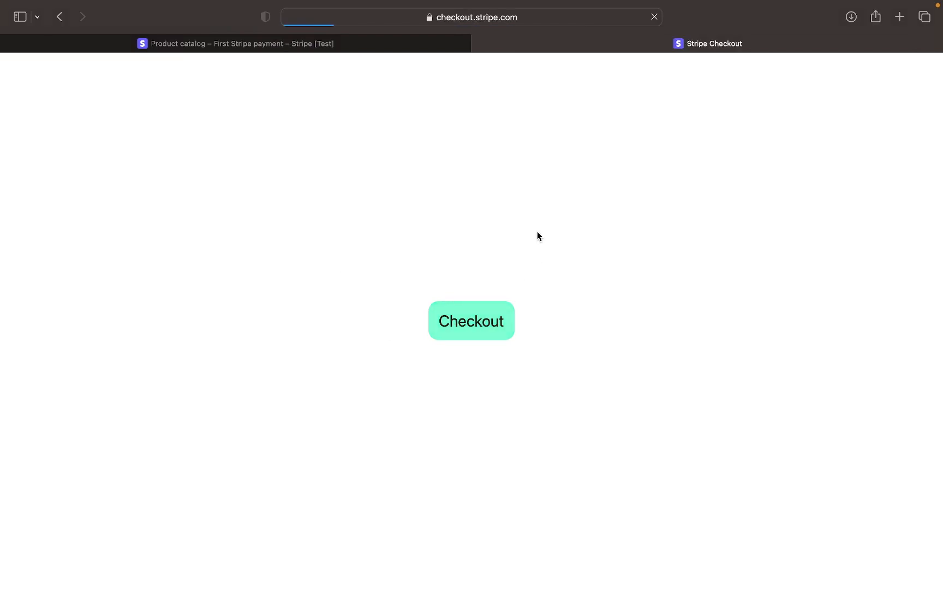
click(471, 321)
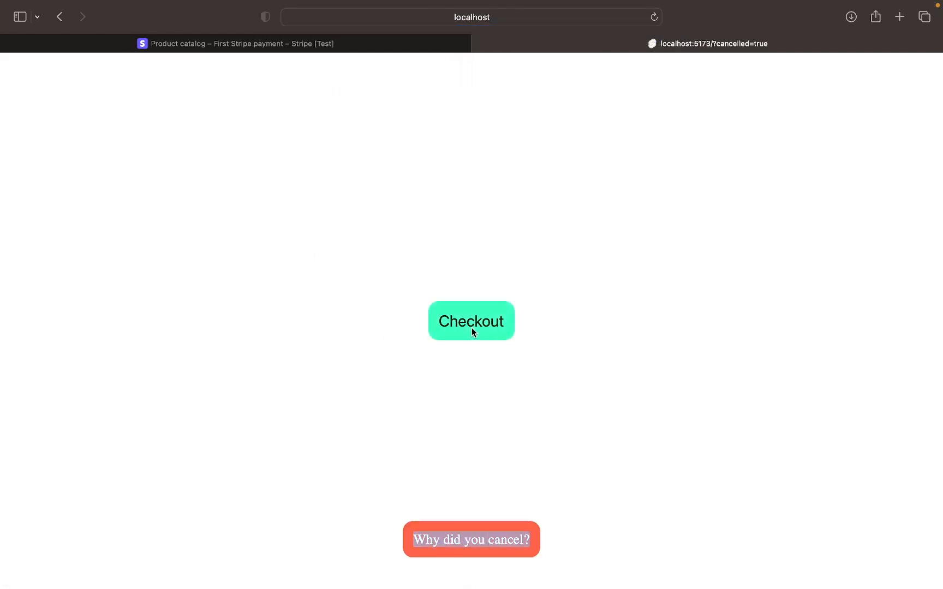
click(471, 321)
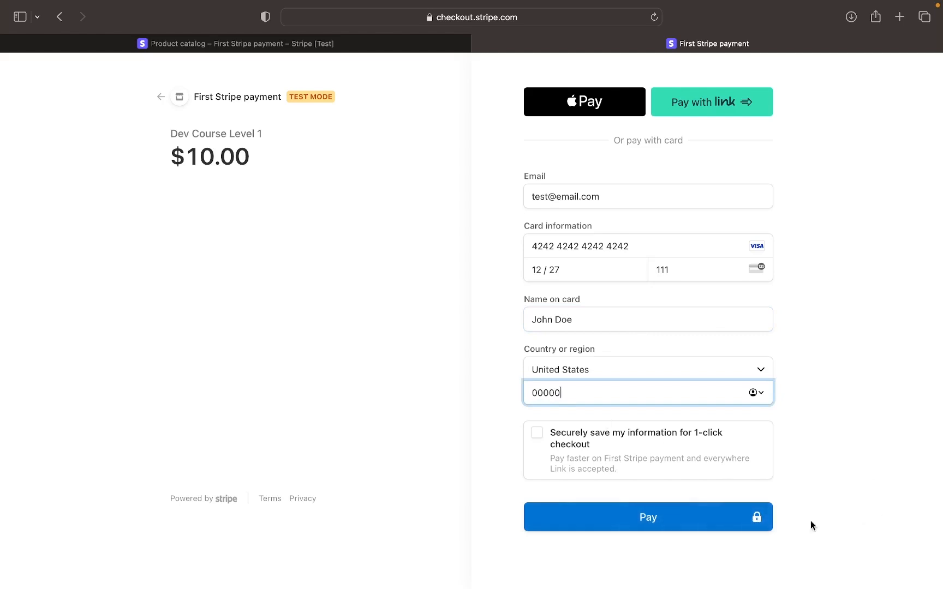
click(648, 518)
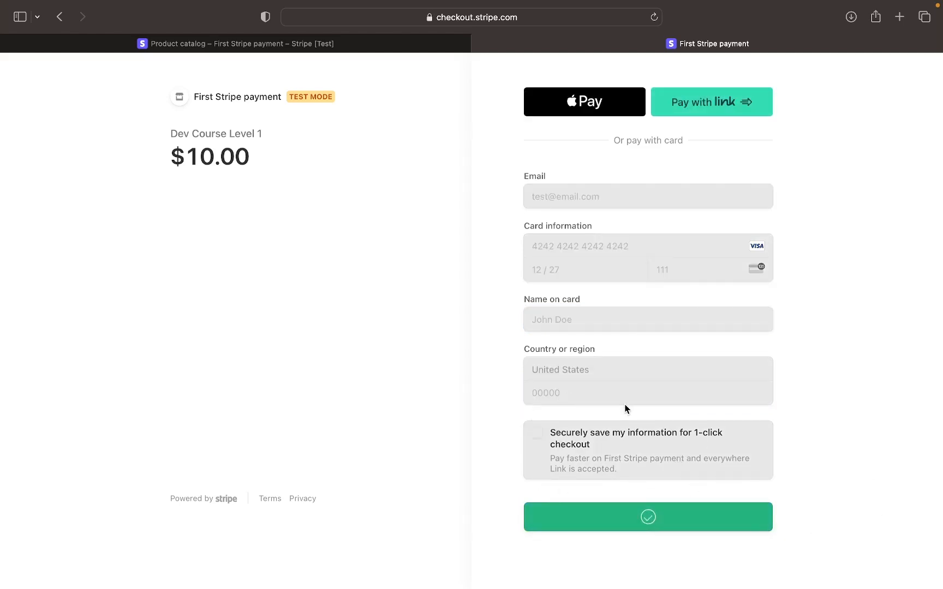
click(648, 517)
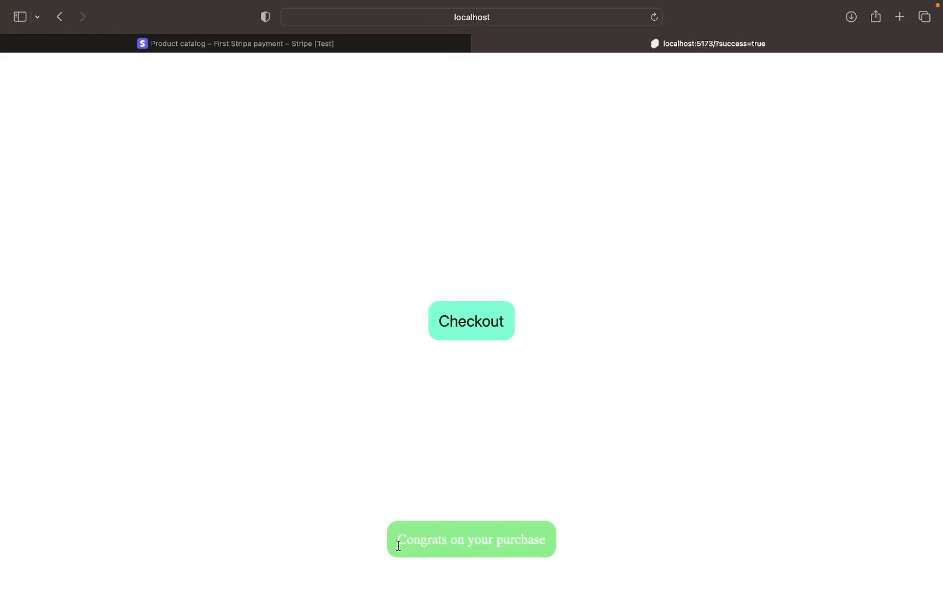
click(238, 44)
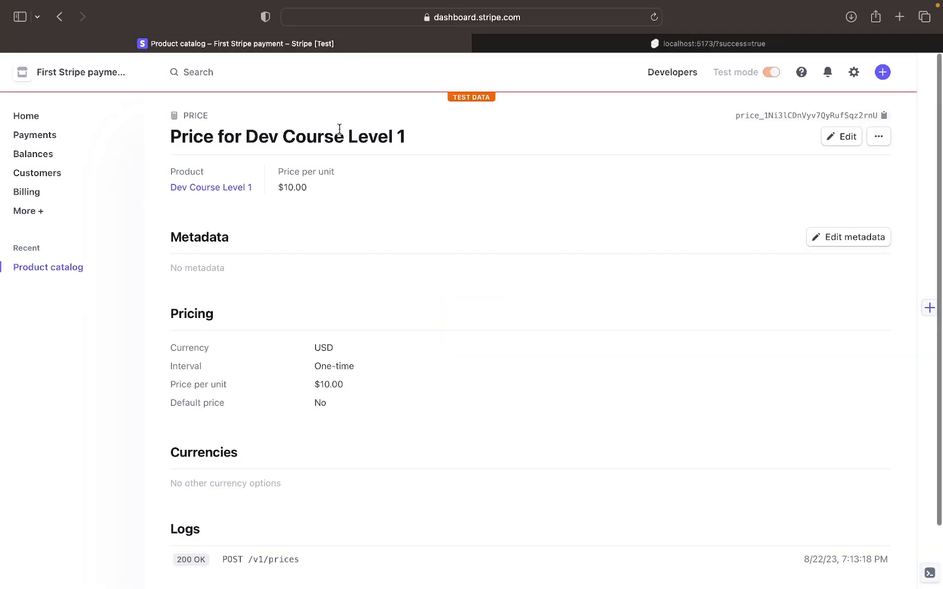
mouse_move(49, 137)
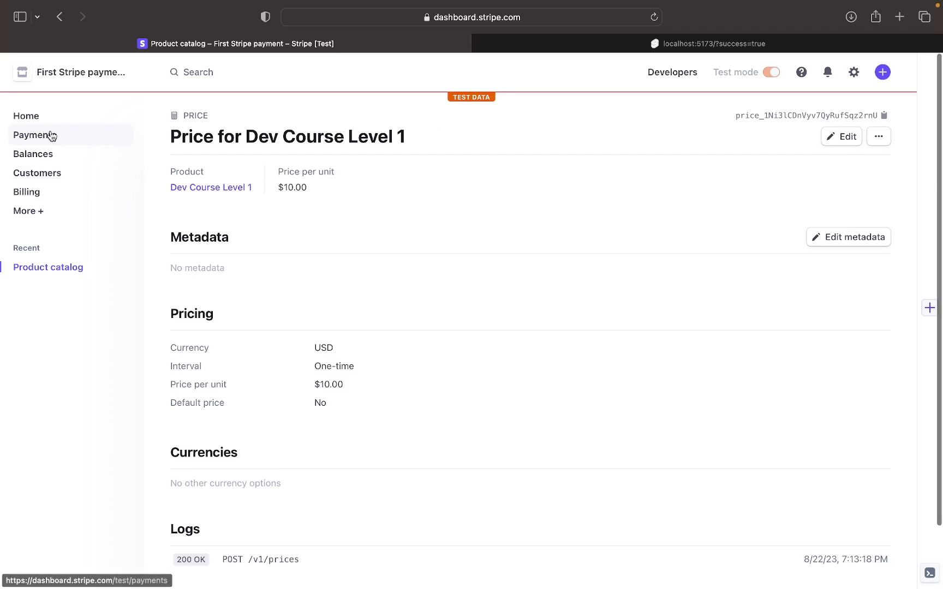
click(35, 135)
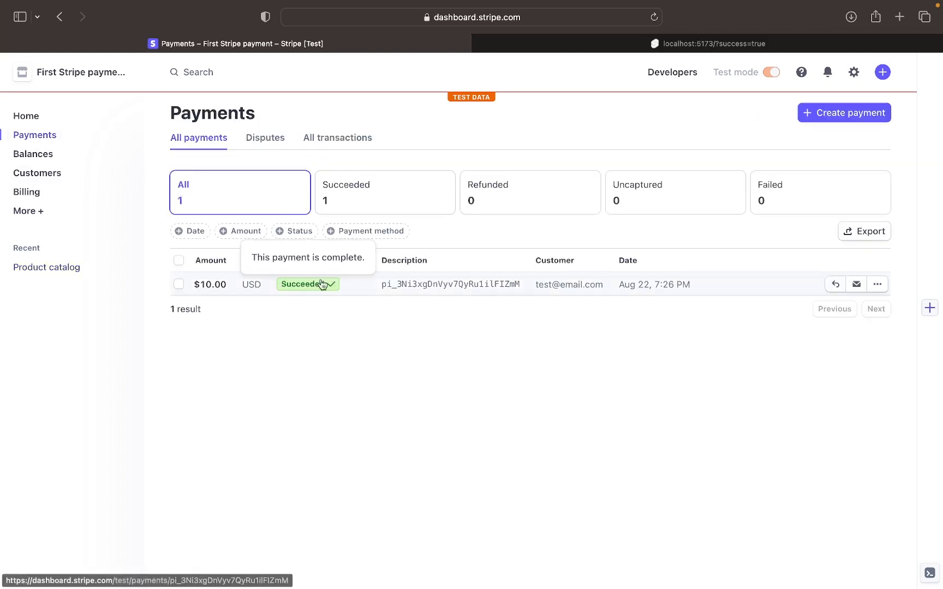